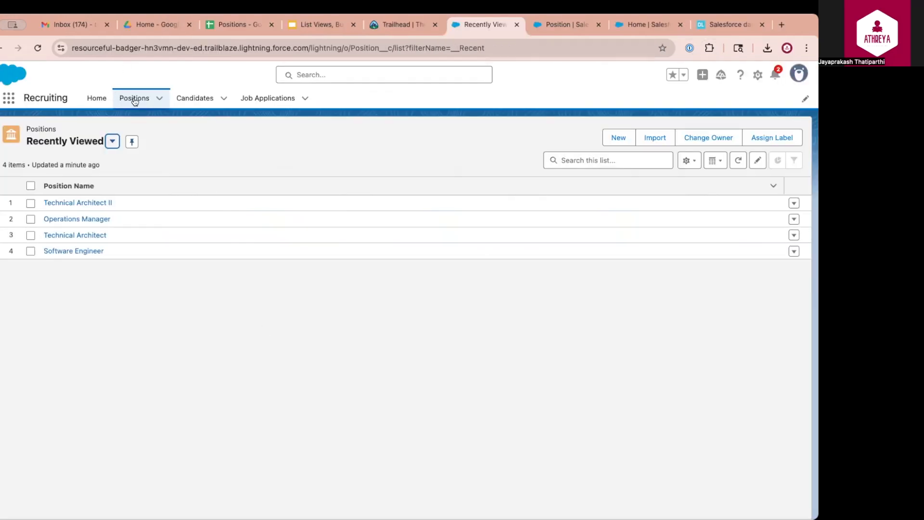
mouse_move(135, 99)
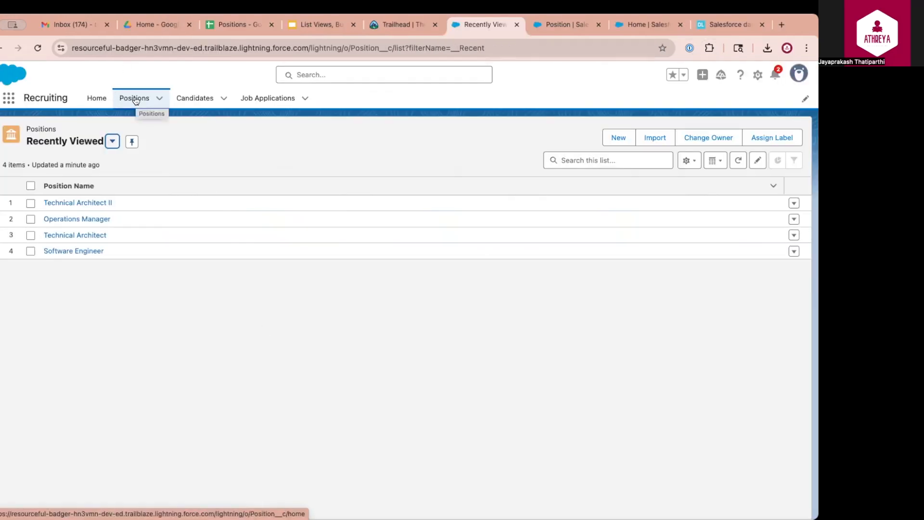
mouse_move(139, 114)
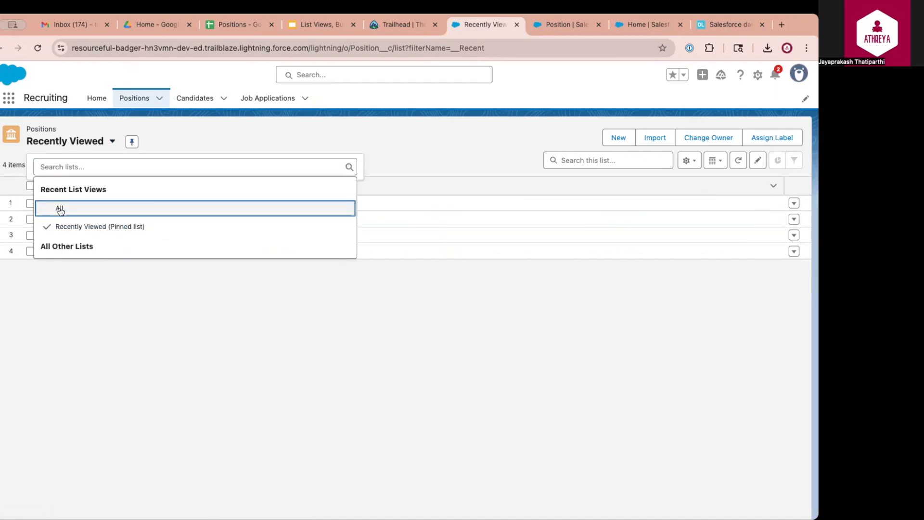
From All Positions, create list view 'Open Remote Positions - IT' with 'Only I can see' visibility
left_click(60, 208)
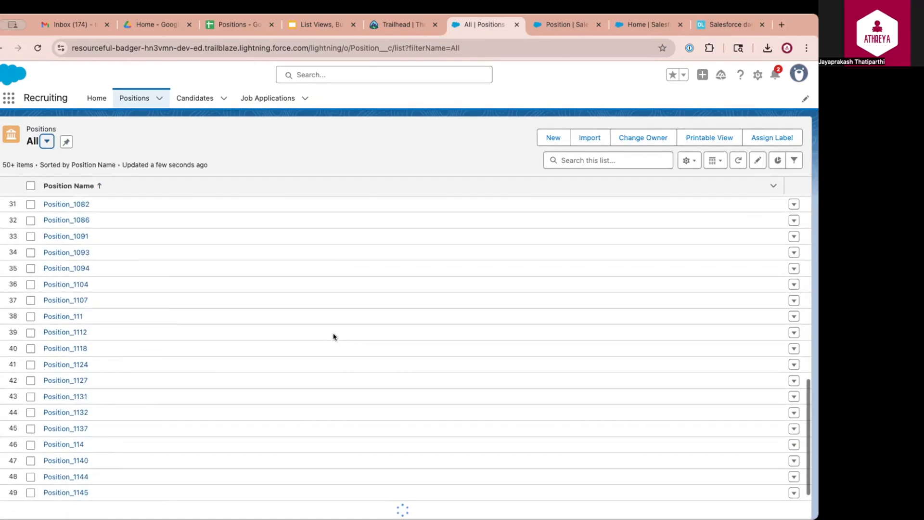
scroll("down", 3)
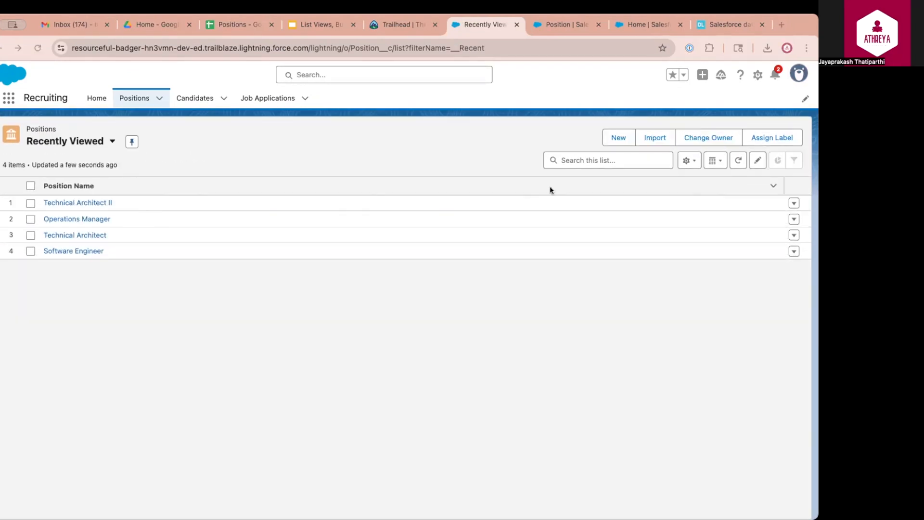
left_click(686, 160)
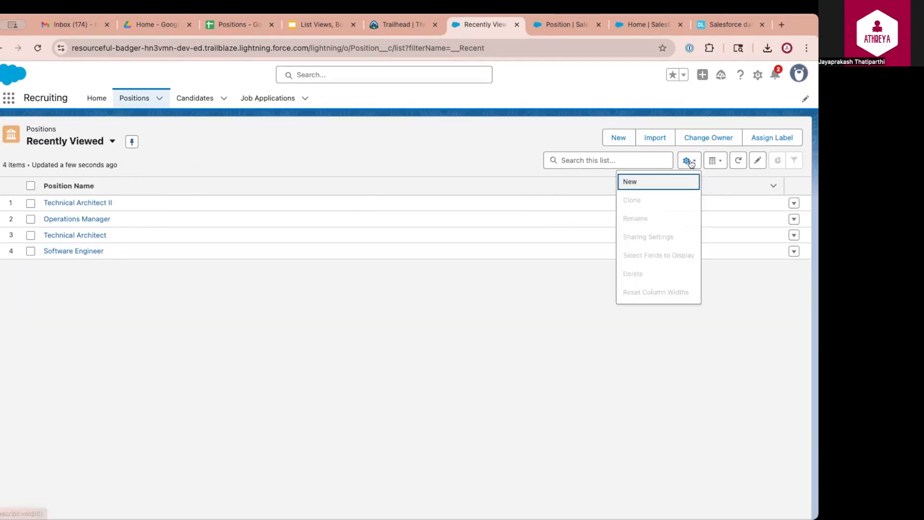
left_click(629, 181)
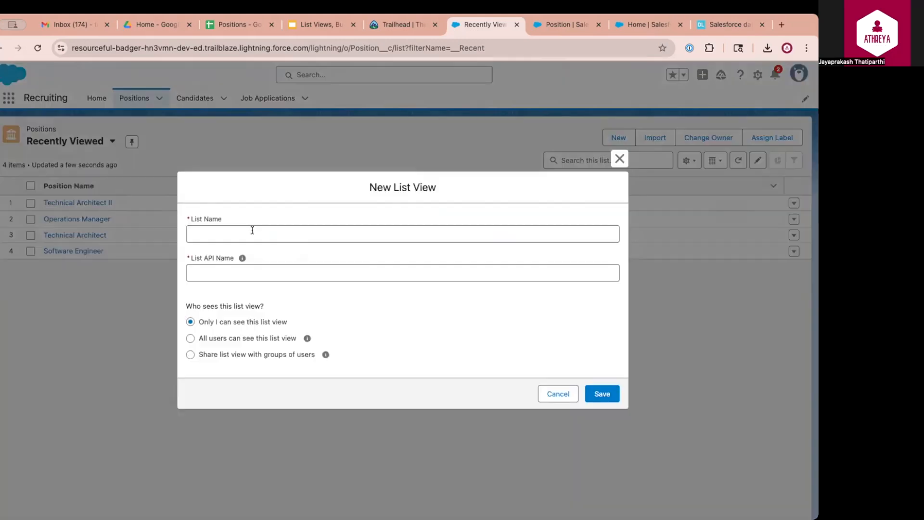
left_click(602, 393)
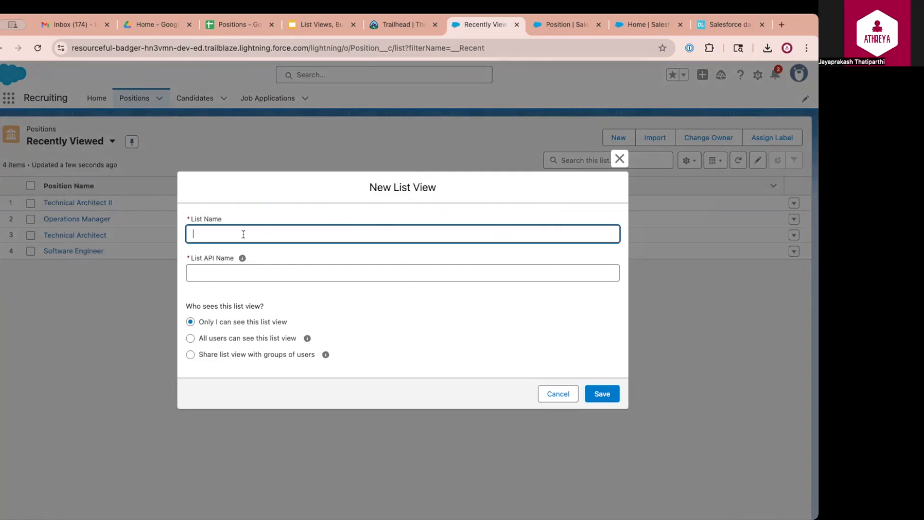
type("Open Remote Positions - IT")
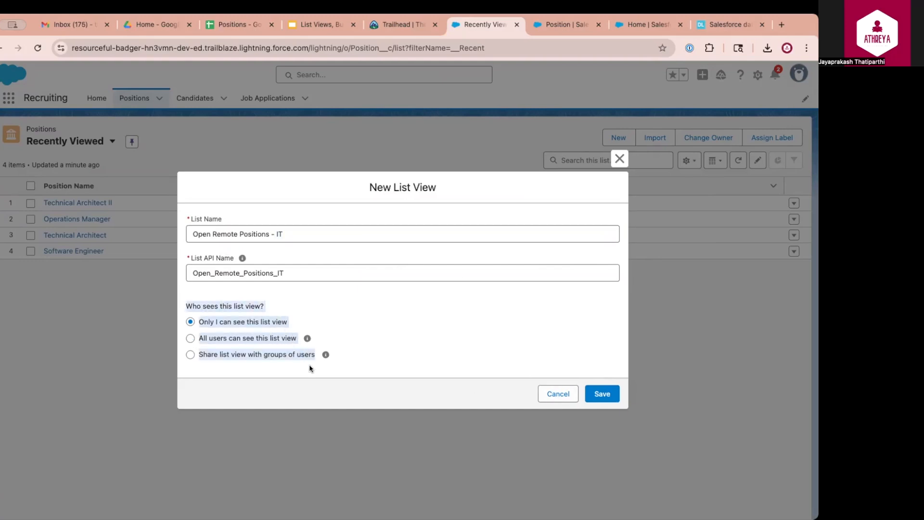
left_click(601, 394)
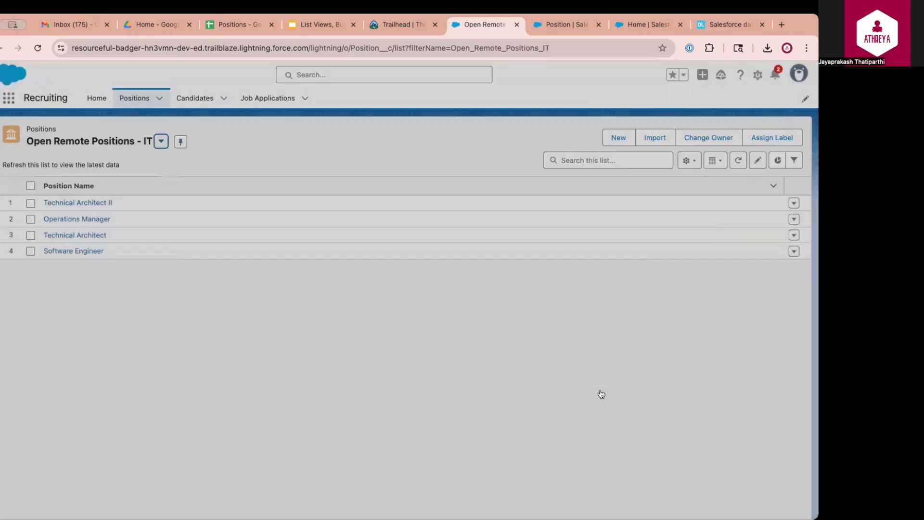
Set Filter by Owner to All positions and add filter Is Position Remote equals True
left_click(795, 160)
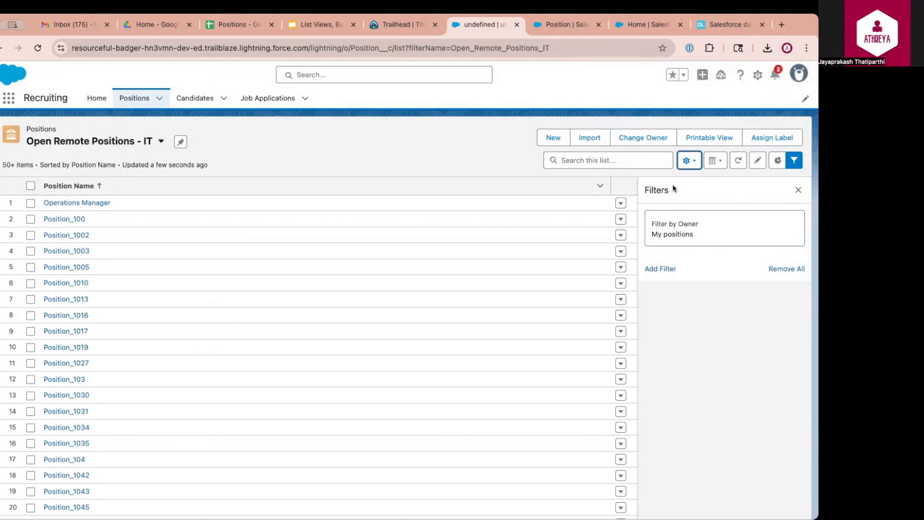
mouse_move(688, 231)
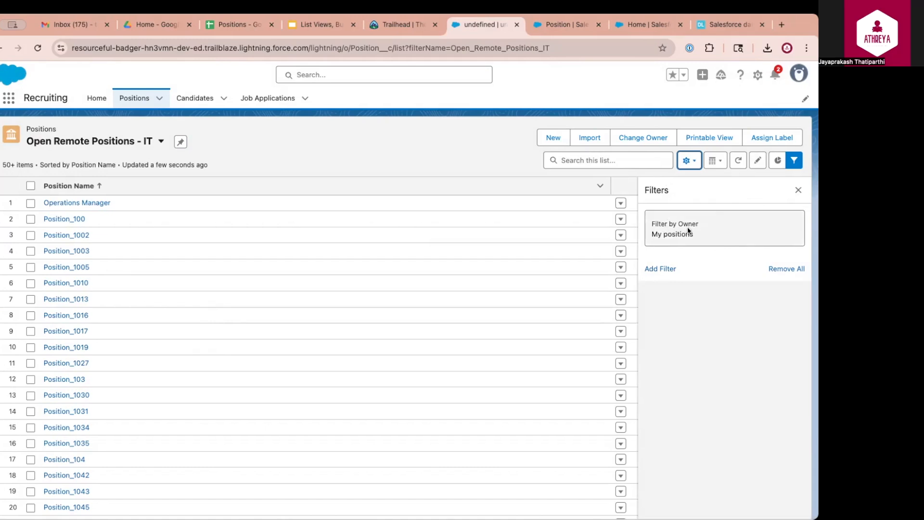
left_click(675, 228)
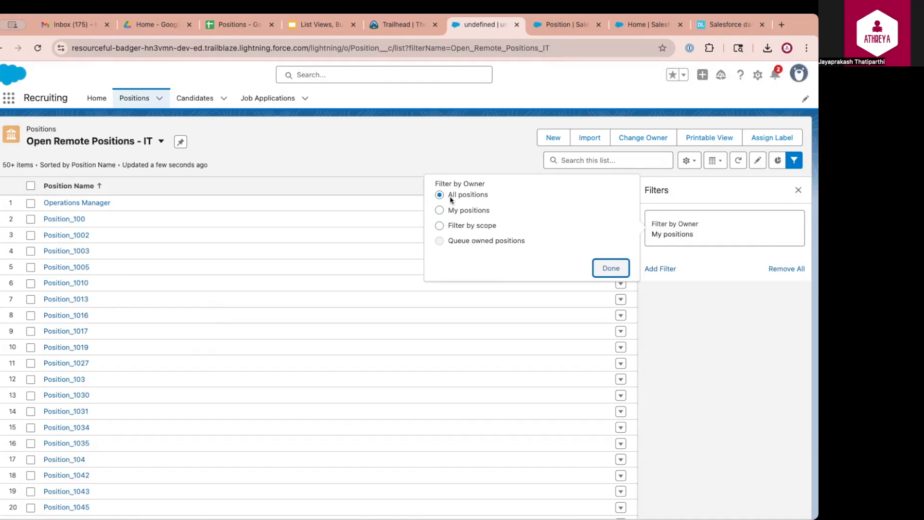
left_click(659, 268)
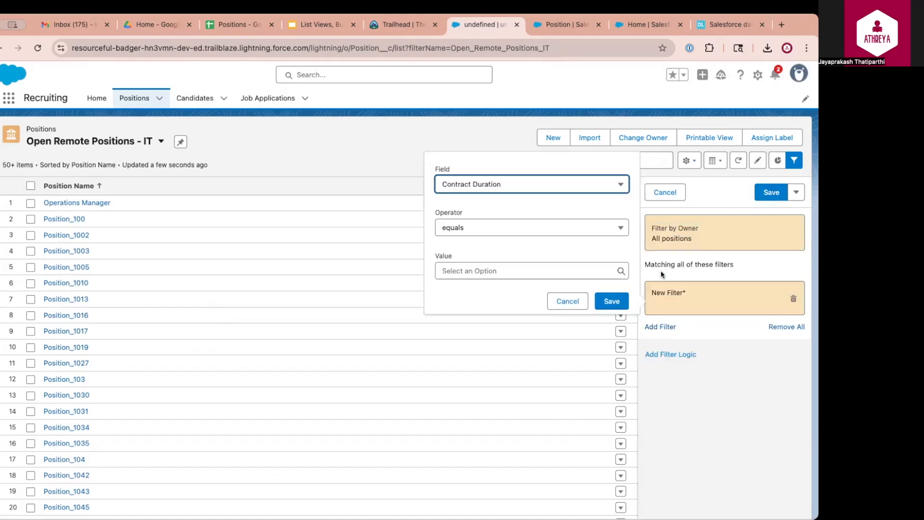
mouse_move(517, 185)
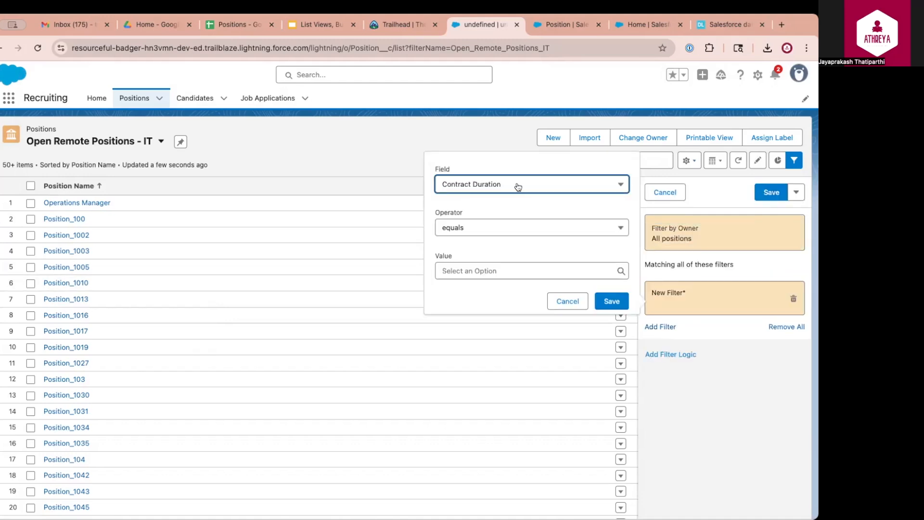
left_click(531, 184)
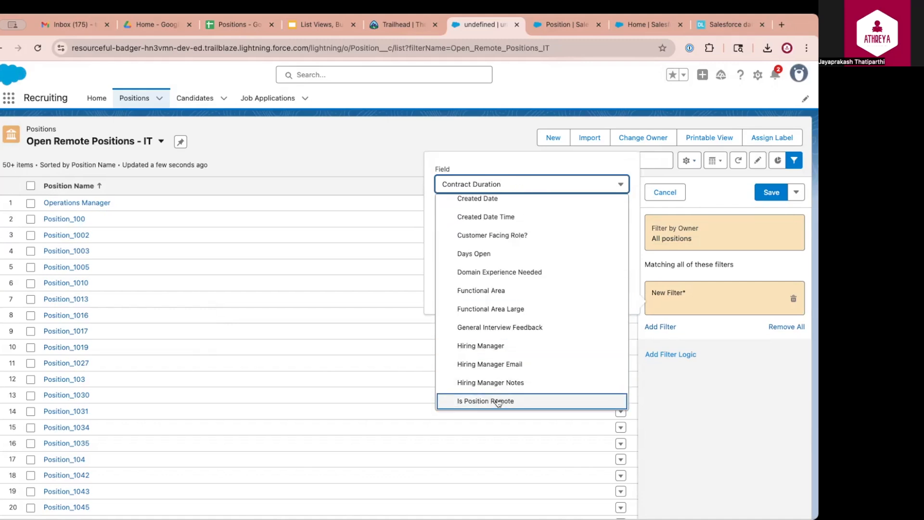
left_click(498, 401)
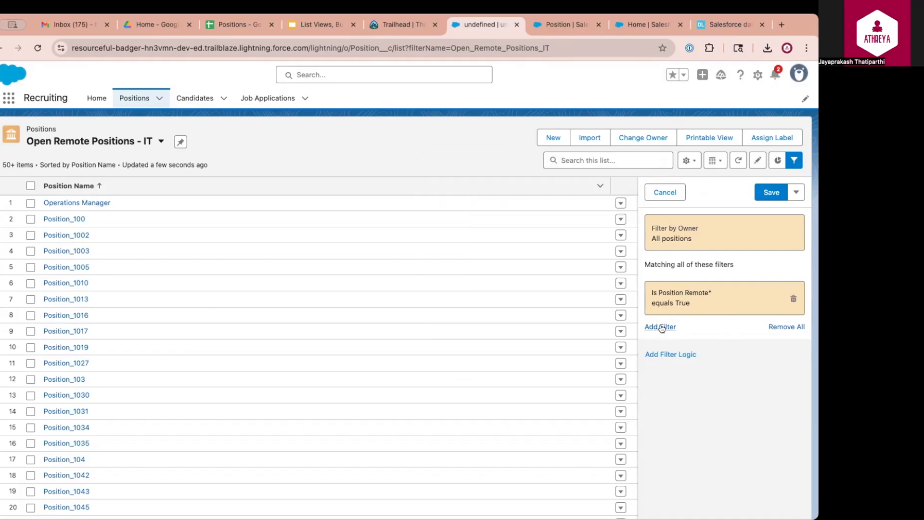
Add filters Functional Area equals Information Technology and Stage not equal to Rejected
left_click(659, 327)
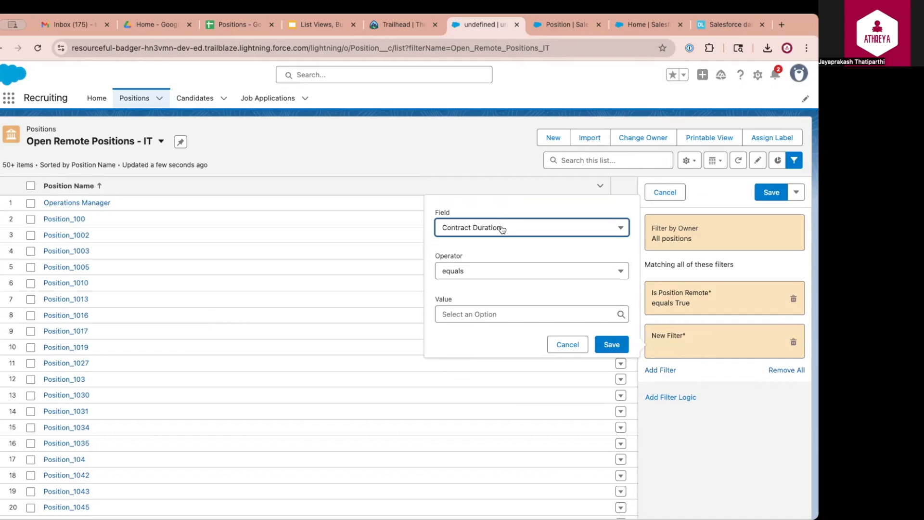
left_click(532, 227)
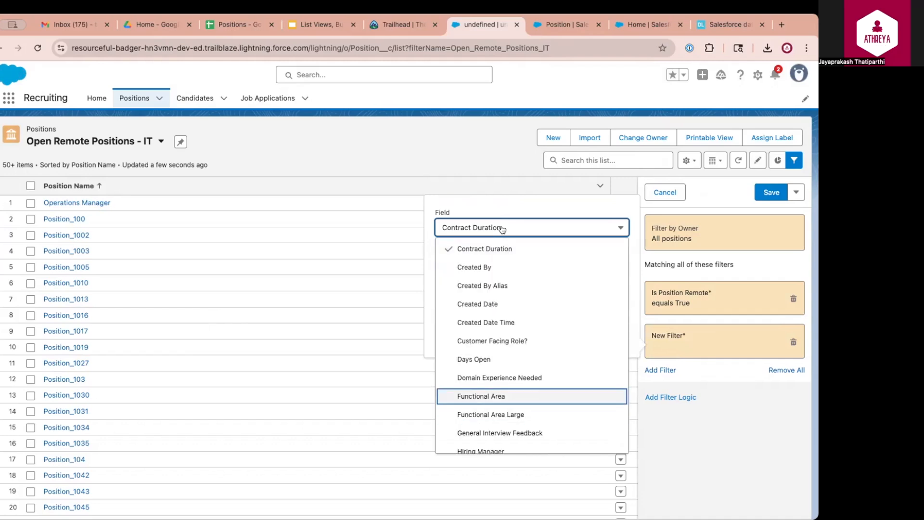
left_click(481, 397)
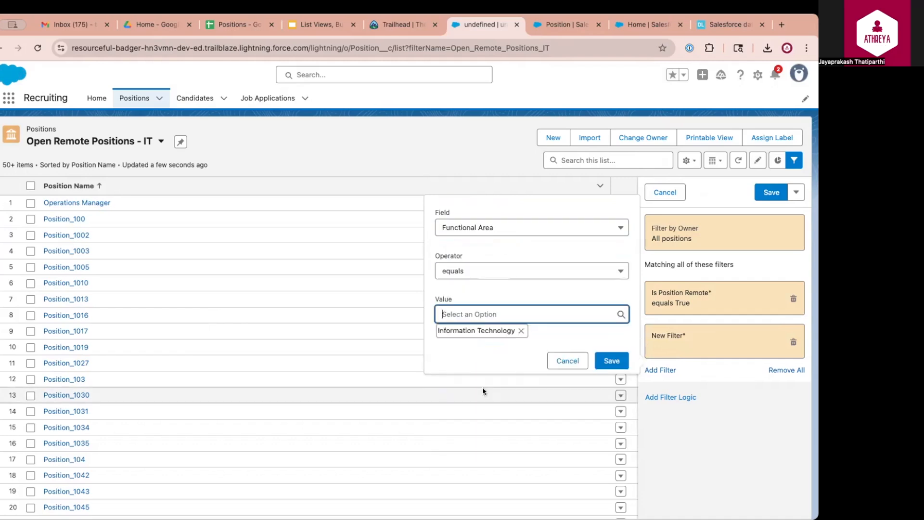
left_click(611, 361)
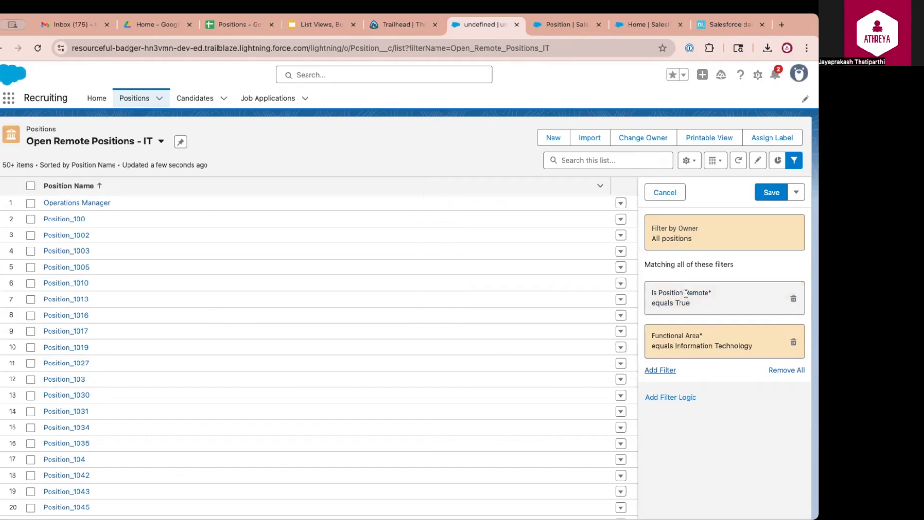
mouse_move(684, 294)
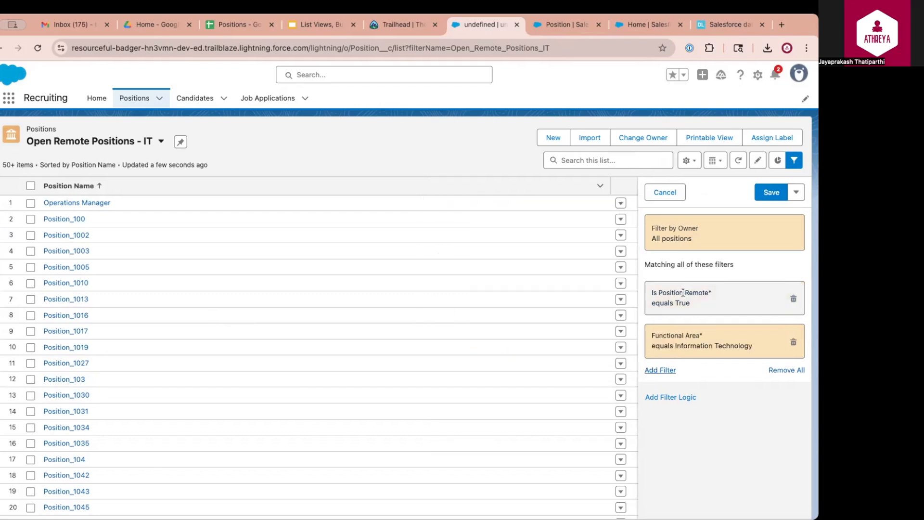
left_click(660, 369)
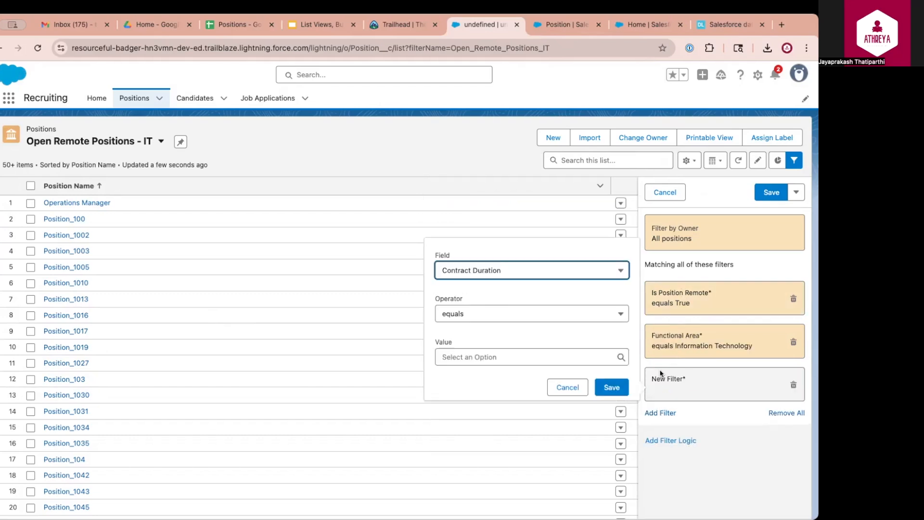
left_click(532, 269)
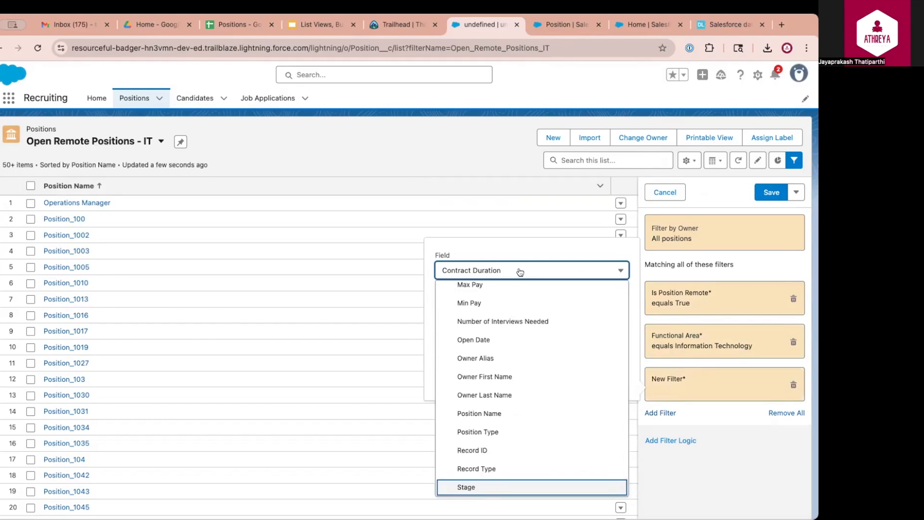
left_click(469, 487)
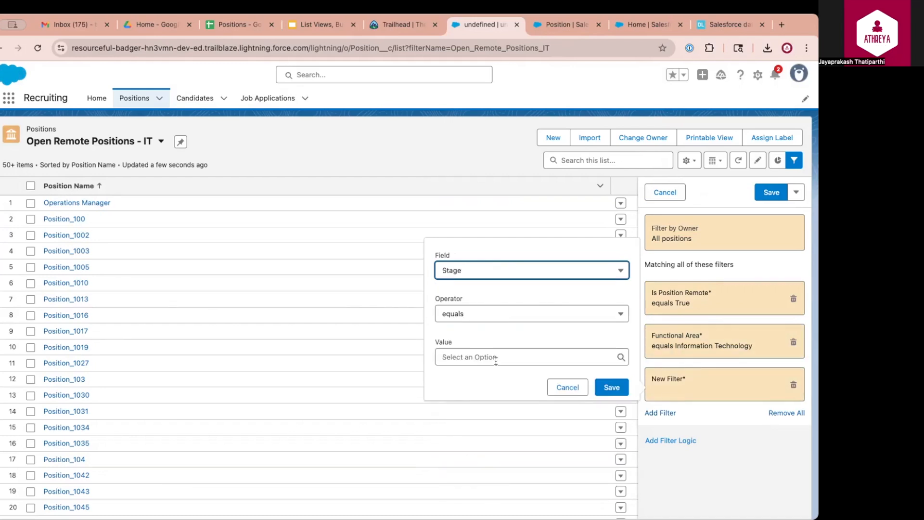
left_click(531, 314)
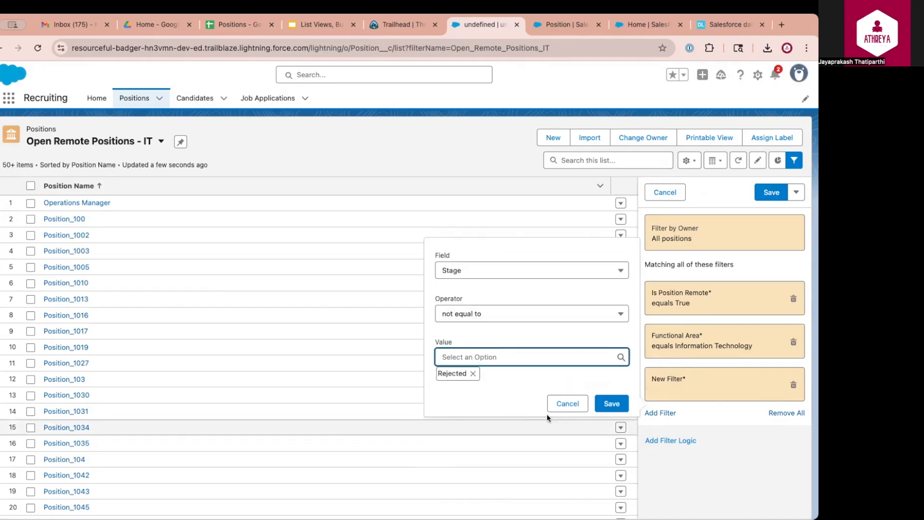
left_click(611, 403)
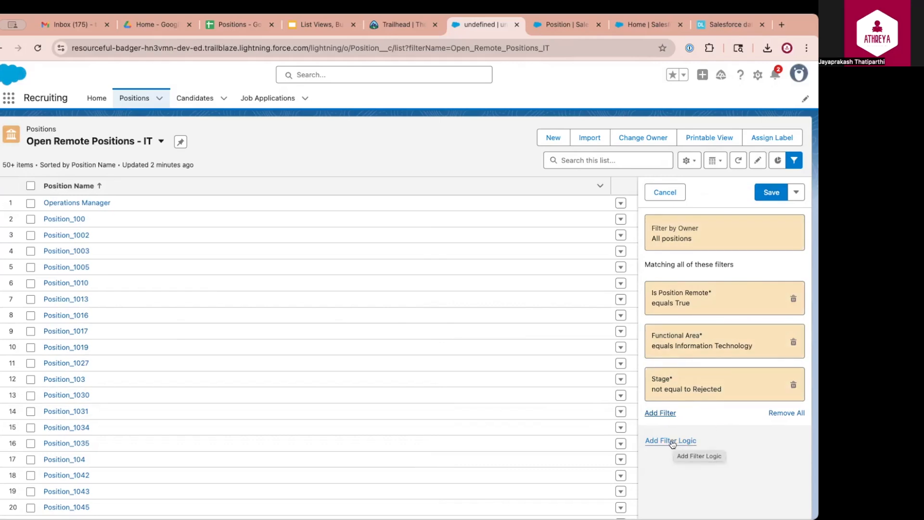
Set Filter Logic to 1 AND 2 AND 3 and save the filters
left_click(670, 441)
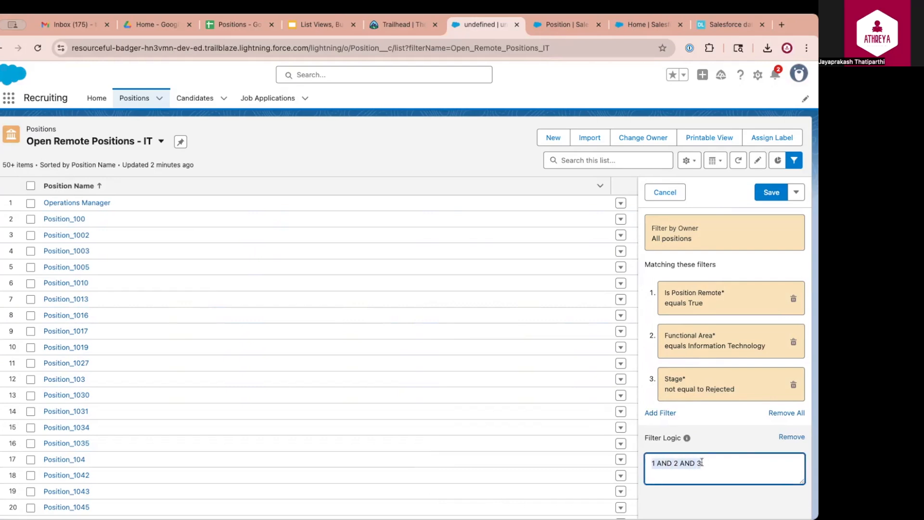
mouse_move(708, 463)
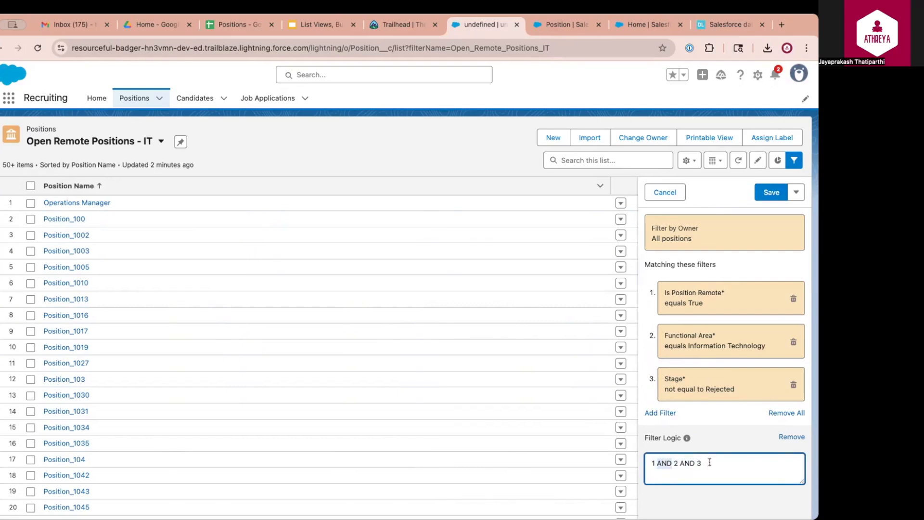
mouse_move(685, 438)
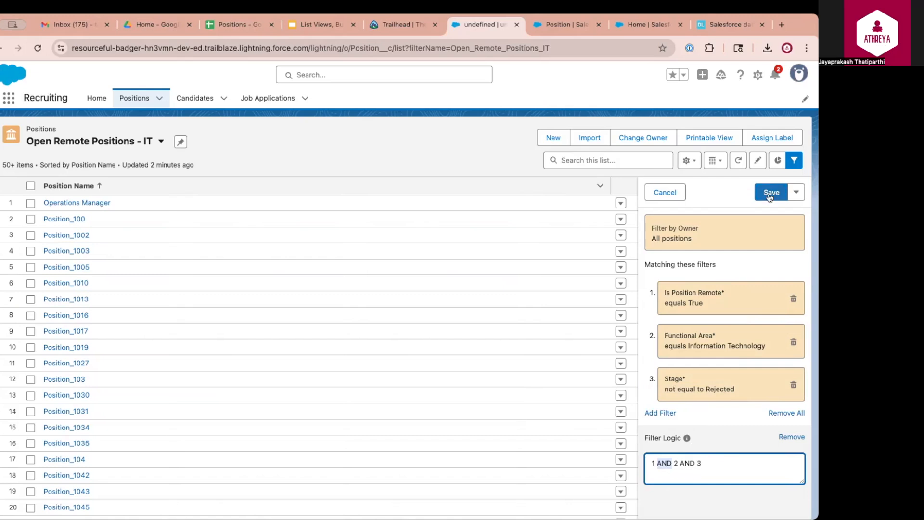
left_click(771, 192)
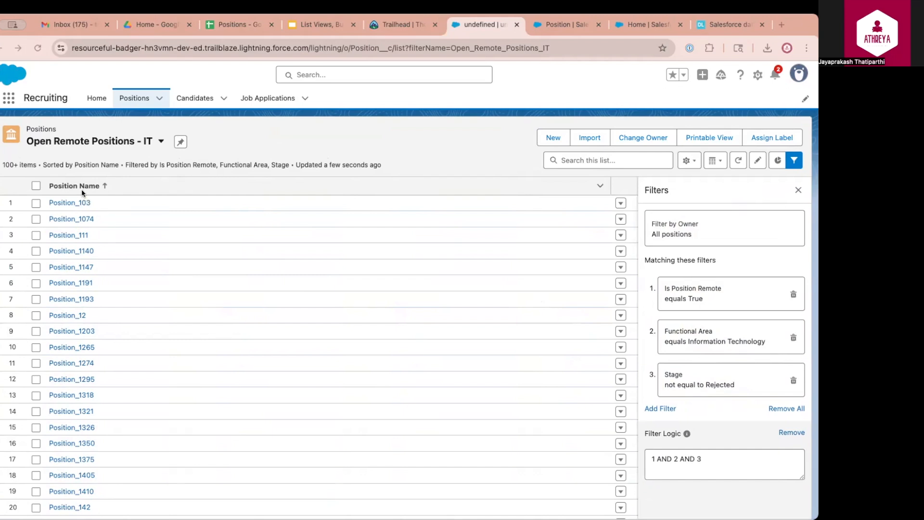
mouse_move(674, 166)
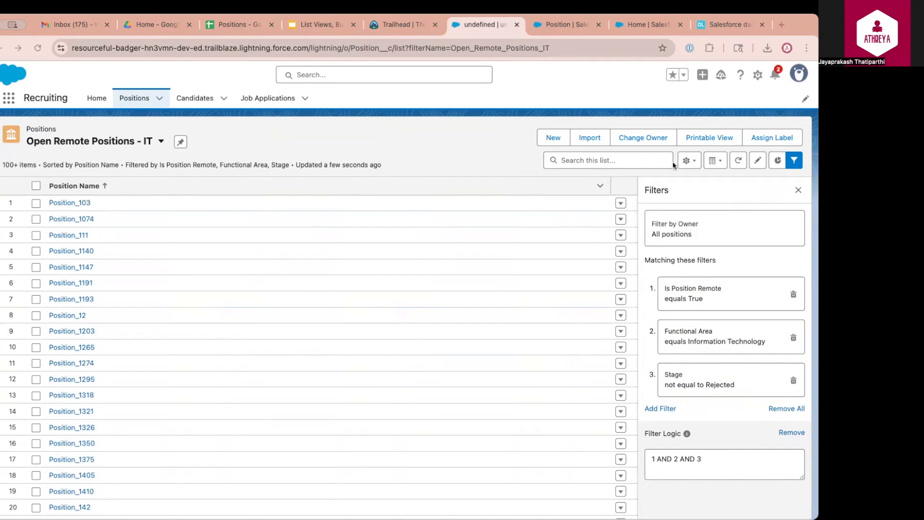
Add Location, Job Level, Technical Skills, Min Pay and Max Pay as visible columns and save
left_click(688, 160)
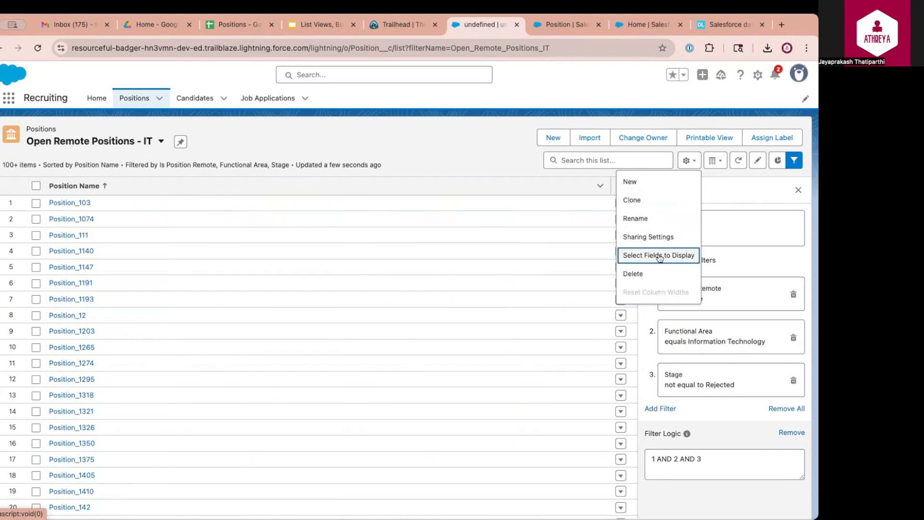
left_click(659, 256)
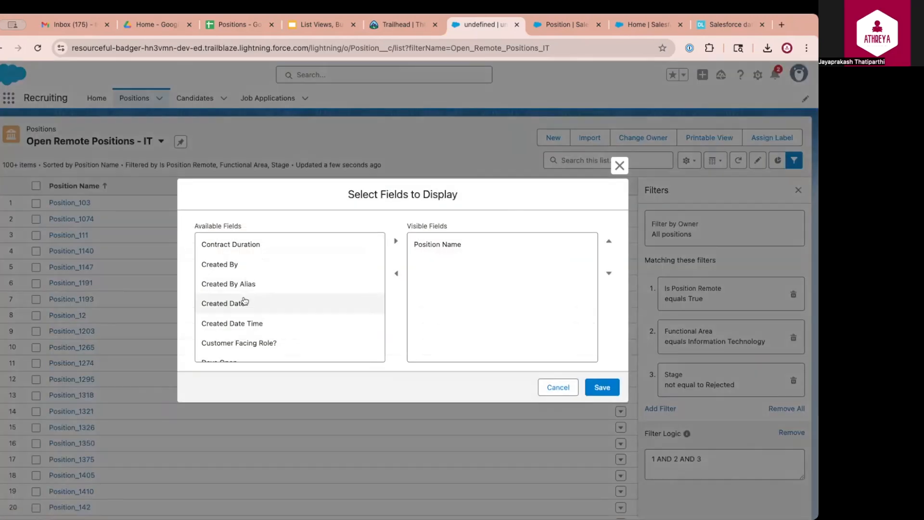
scroll("down", 3)
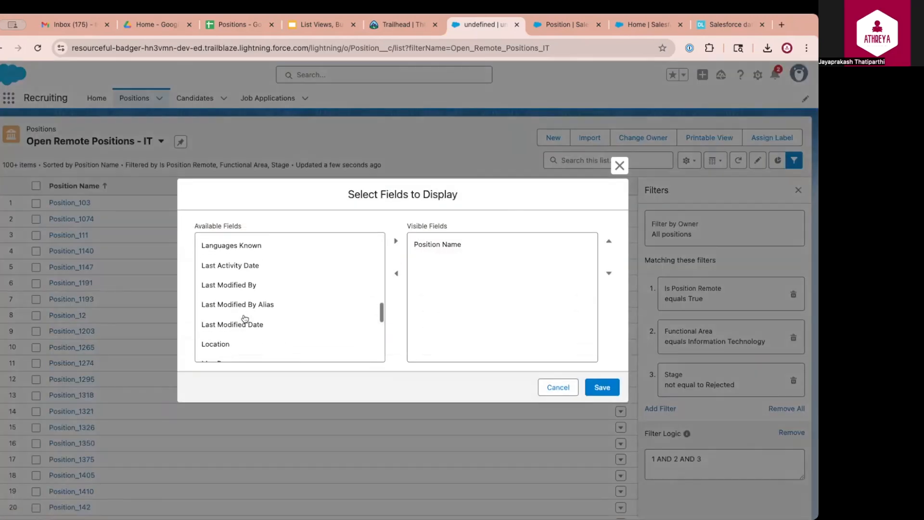
left_click(397, 241)
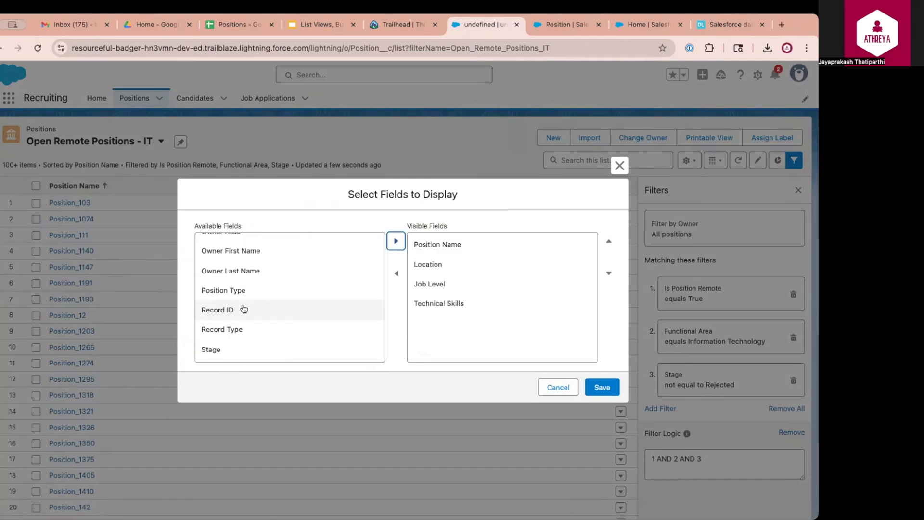
left_click(601, 387)
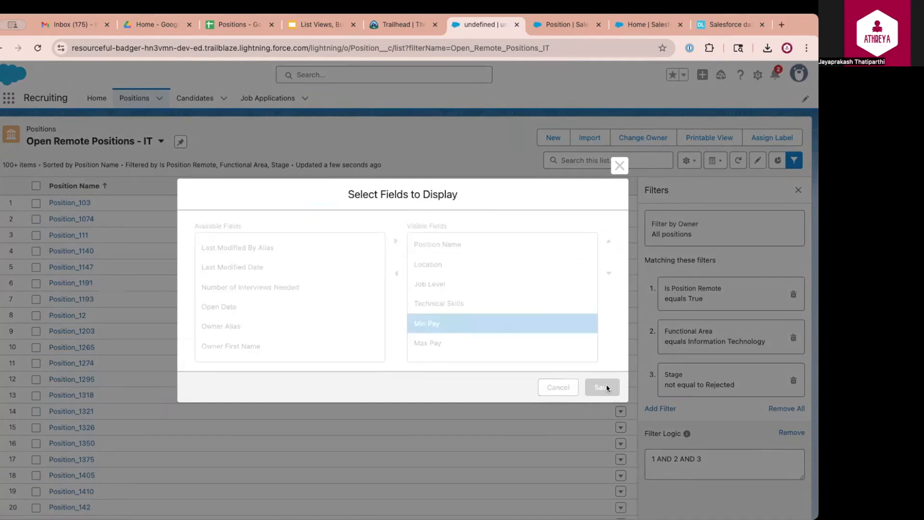
left_click(602, 387)
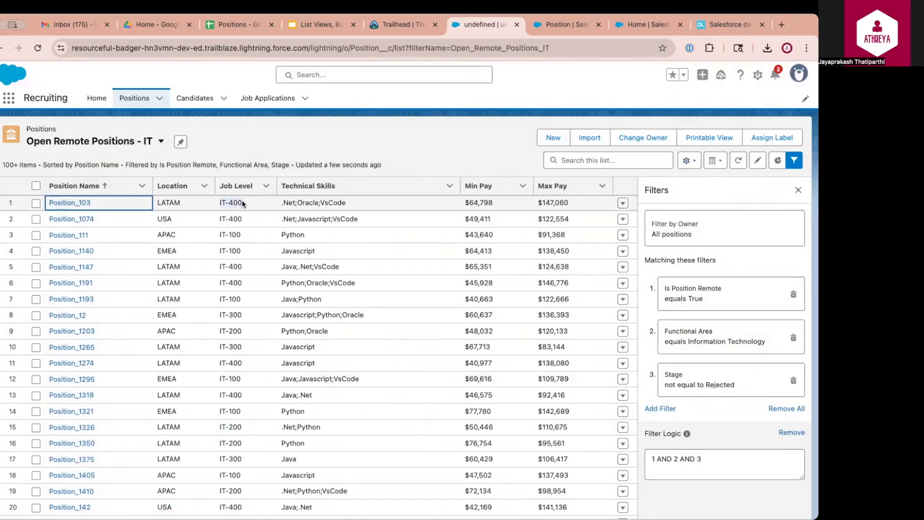
scroll("down", 3)
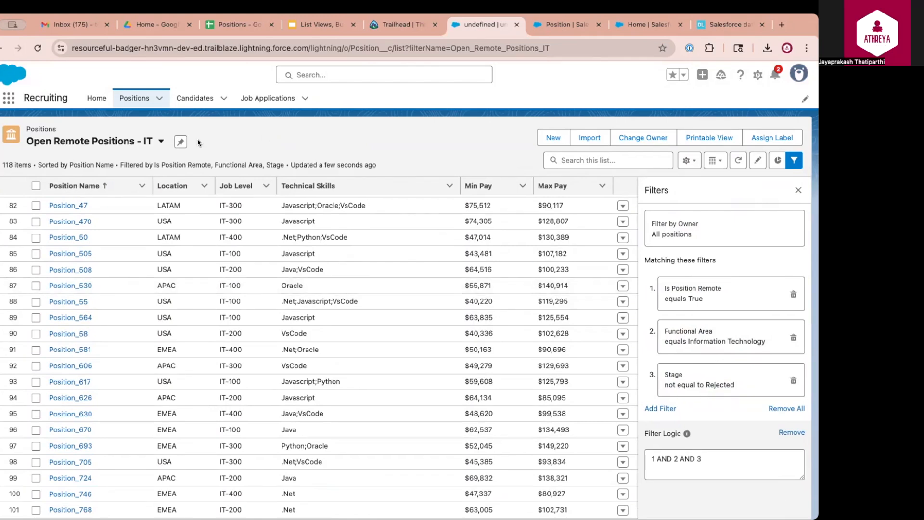
mouse_move(688, 160)
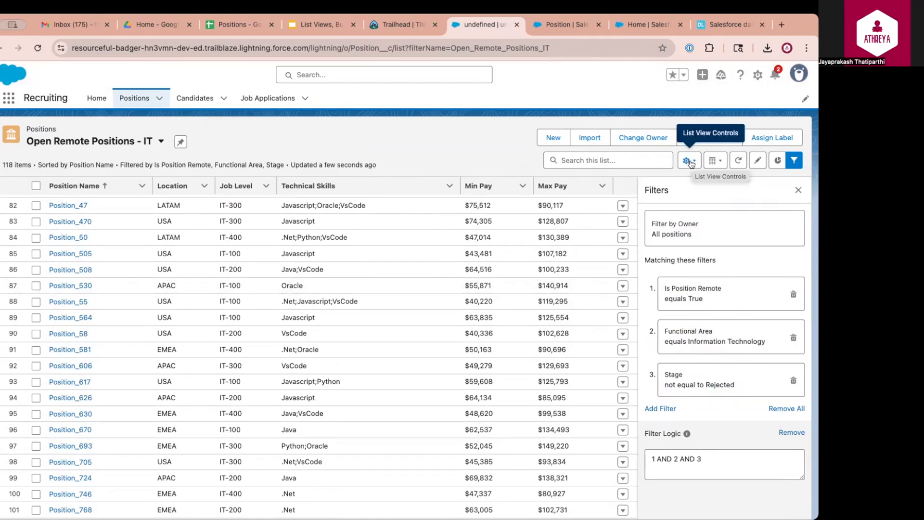
Create a new list view named 'Finance Internship Positions - EMEA'
left_click(687, 160)
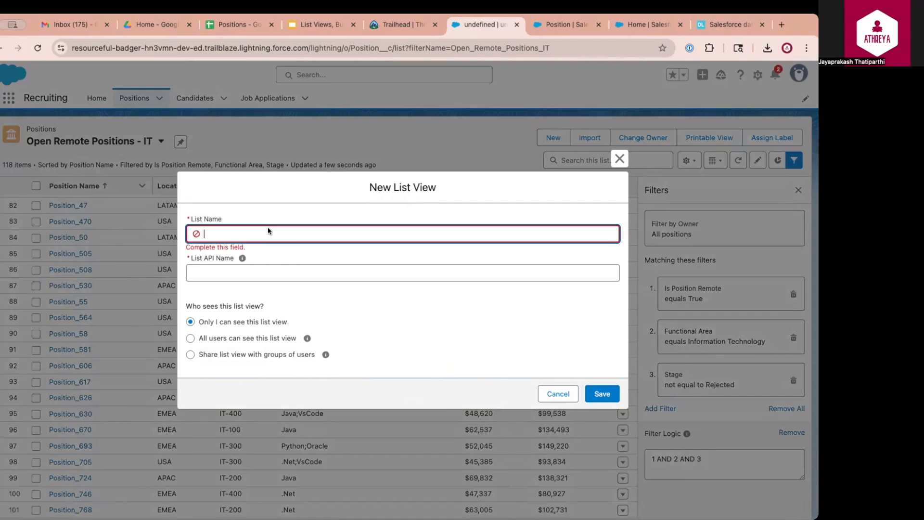
type("Finance Internship Positions - E")
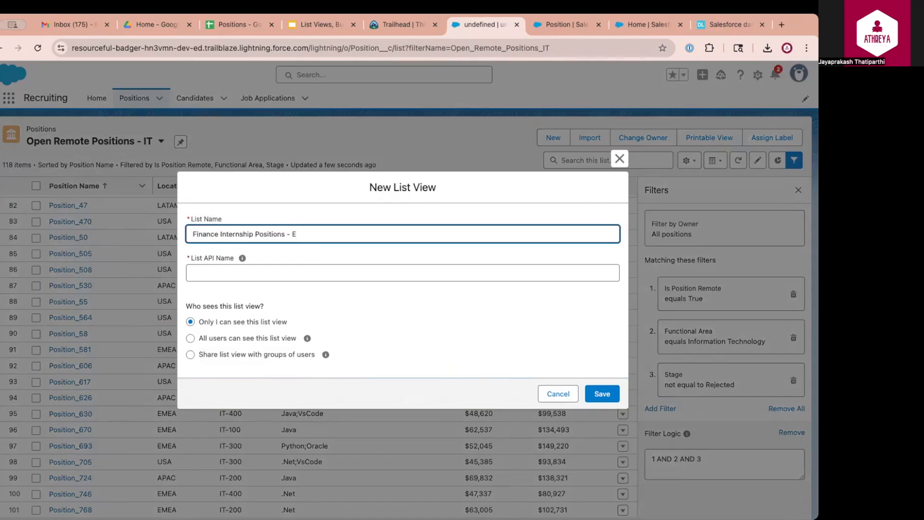
left_click(602, 394)
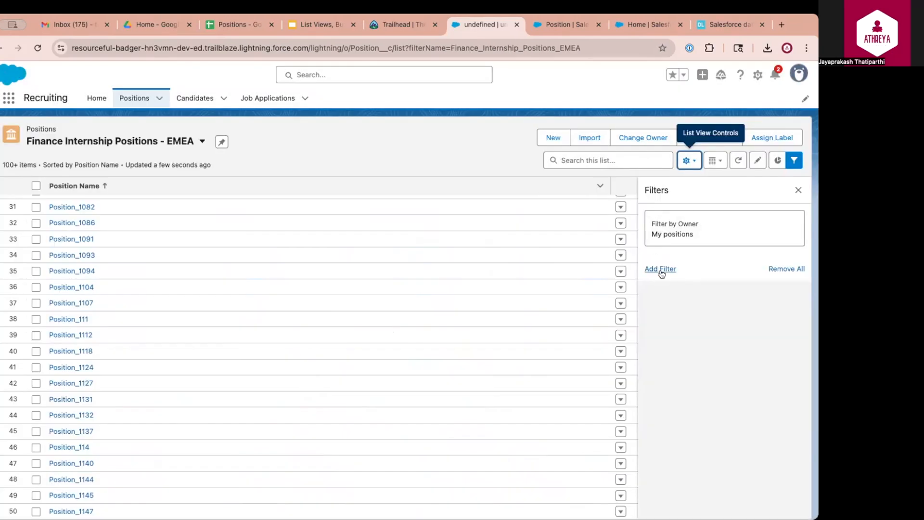
Add filters Functional Area Finance, Position Type Internship, Location EMEA, Stage not Rejected, and save
left_click(660, 269)
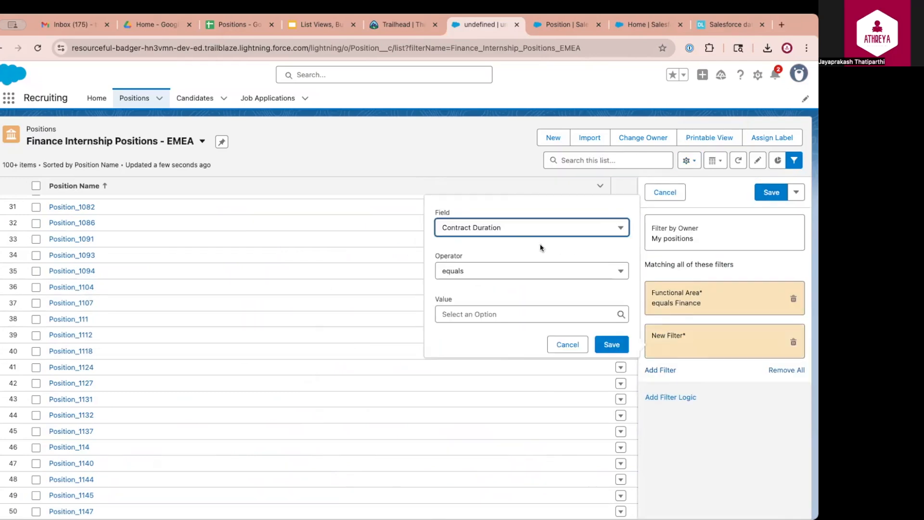
mouse_move(515, 235)
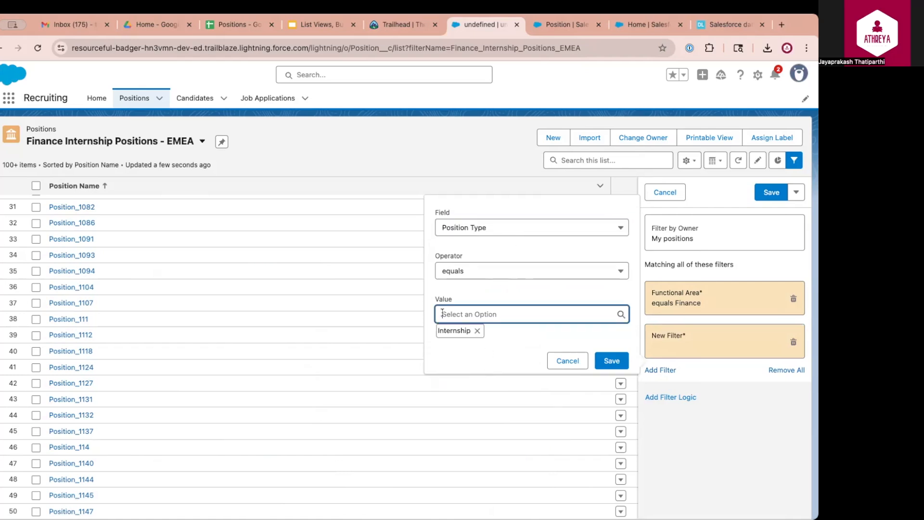
mouse_move(620, 368)
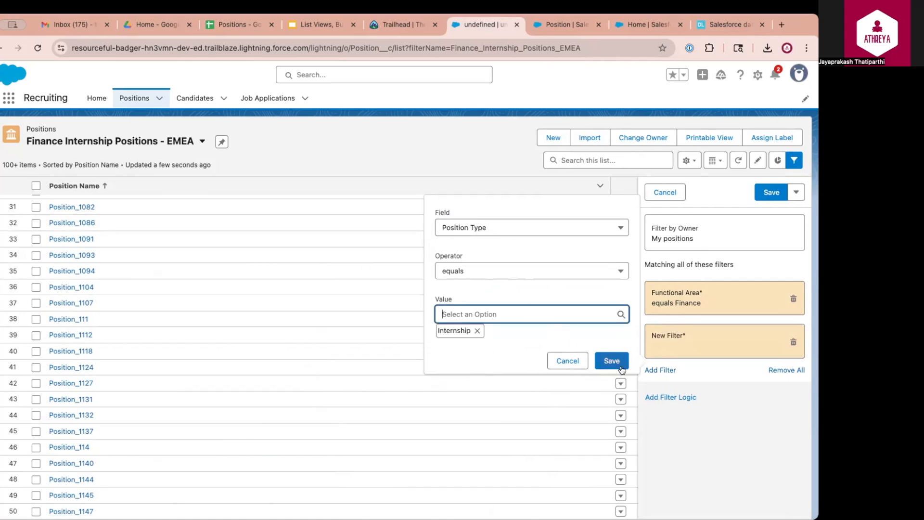
left_click(612, 360)
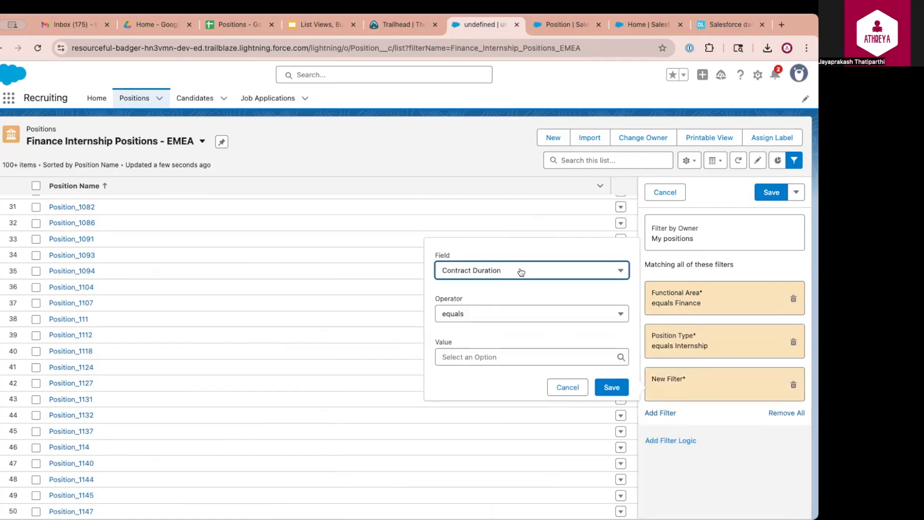
left_click(532, 269)
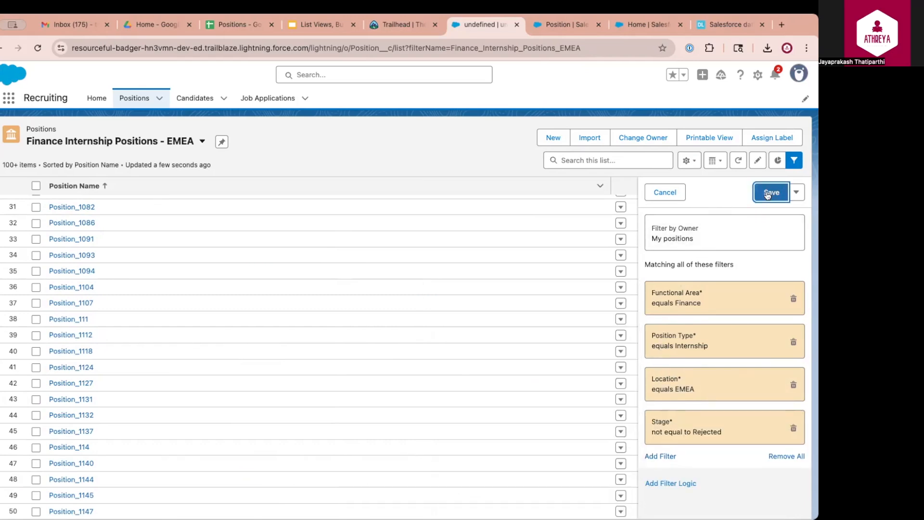
left_click(770, 191)
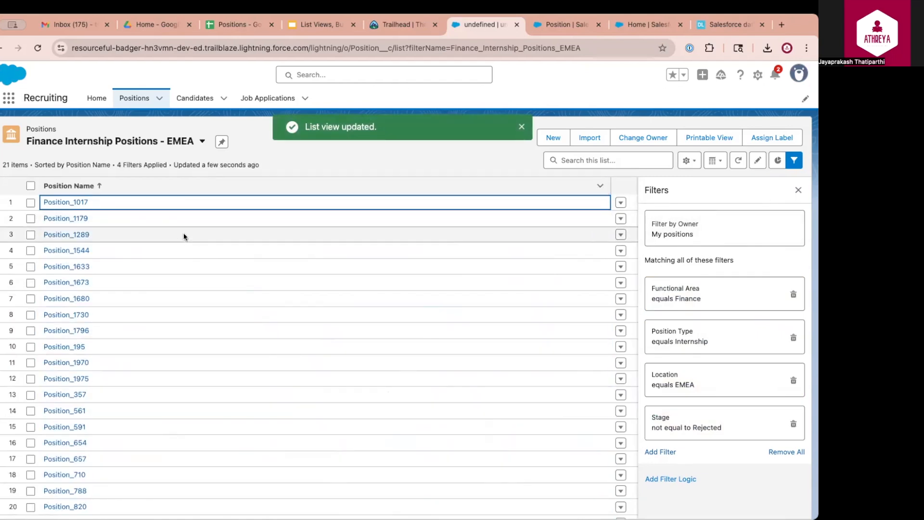
Add Open Date, Job Description and a numeric field as visible columns and save
left_click(689, 160)
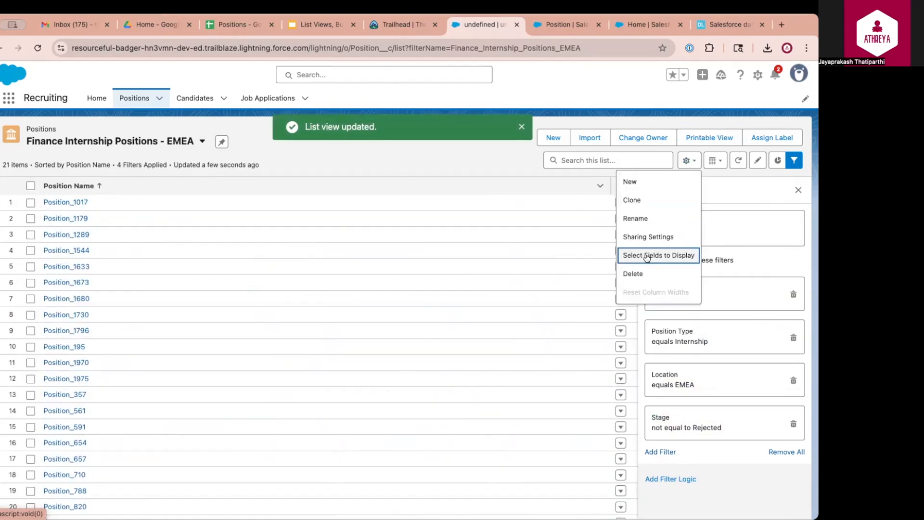
left_click(659, 255)
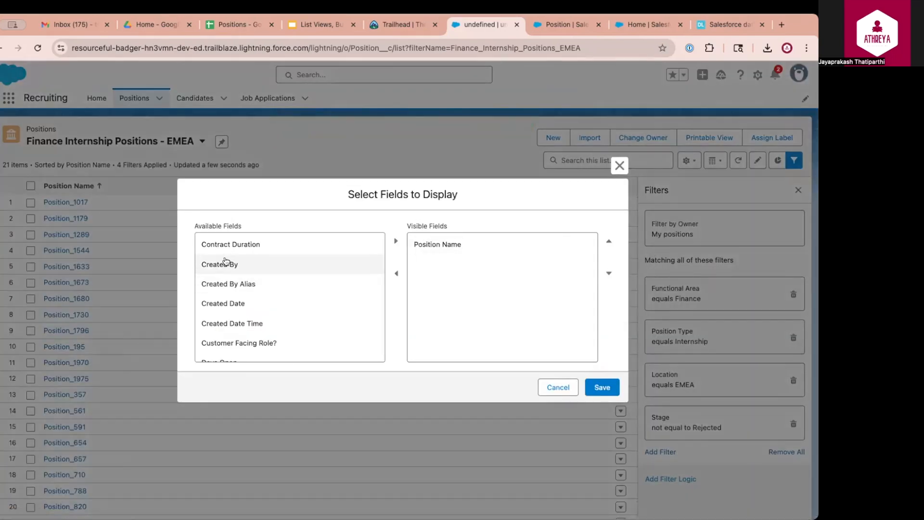
scroll("down", 3)
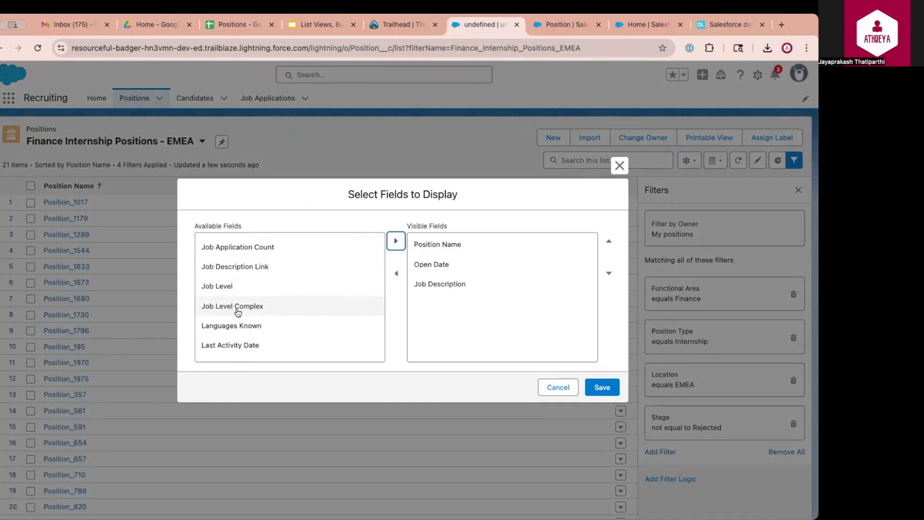
left_click(602, 387)
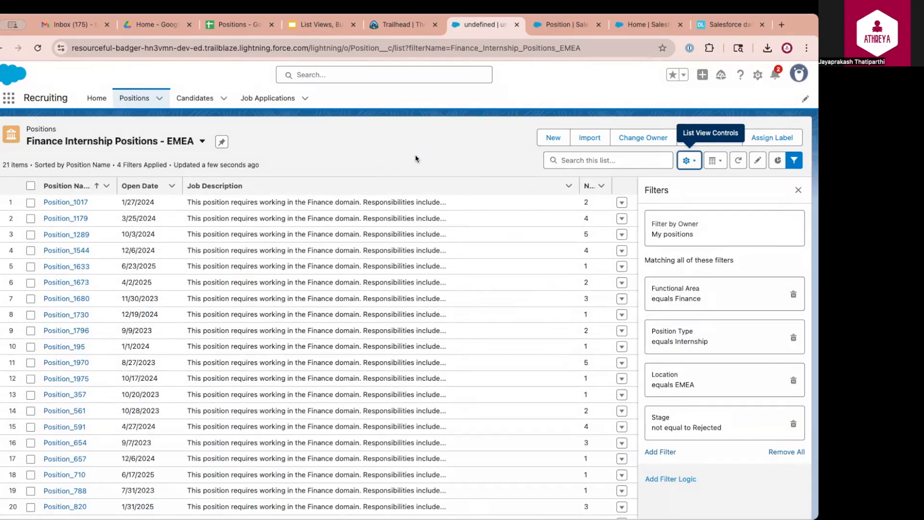
left_click(688, 160)
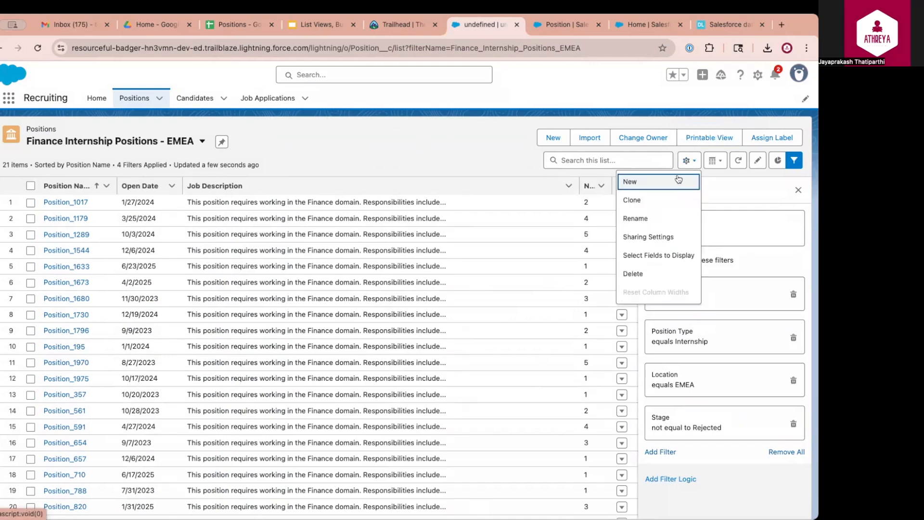
Create a new list view named 'Positions Requiring Java & Oracle'
left_click(630, 181)
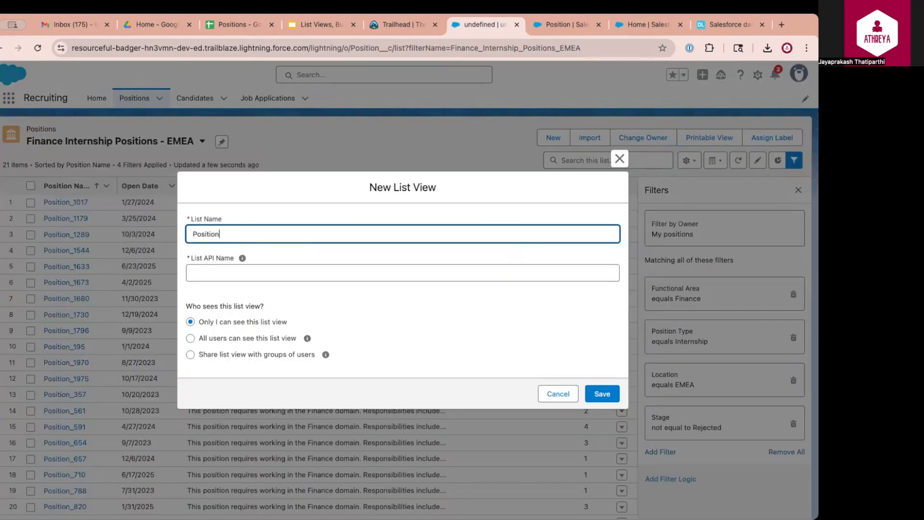
type("Positions Requiring Java")
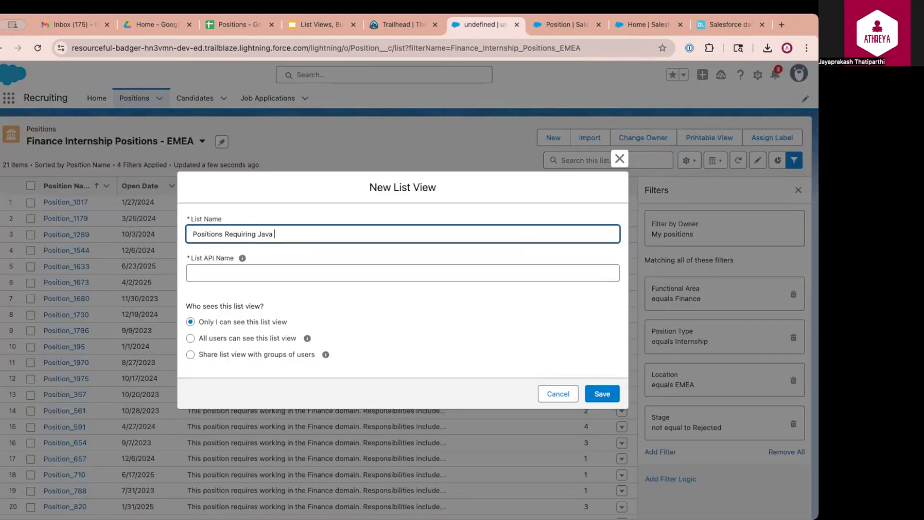
left_click(602, 393)
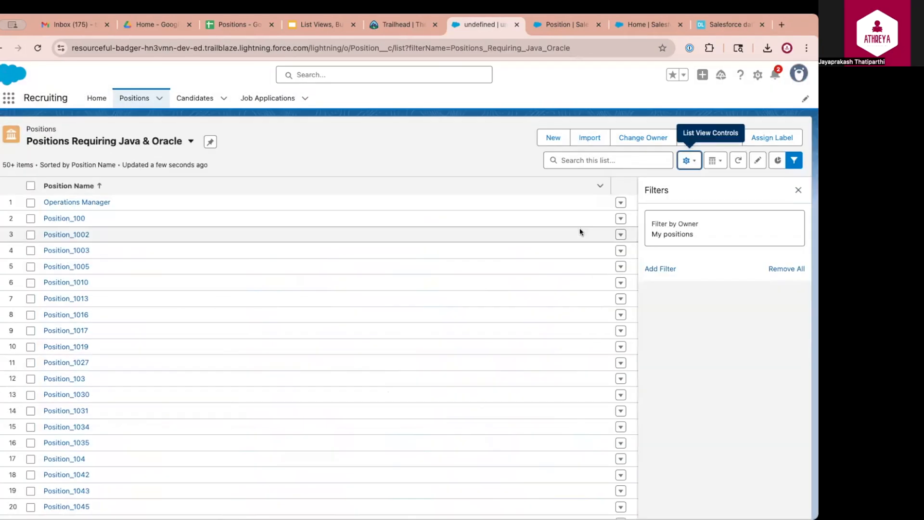
Add filter Technical Skills equals Java, Oracle and start a Stage not-equal-to filter
left_click(659, 269)
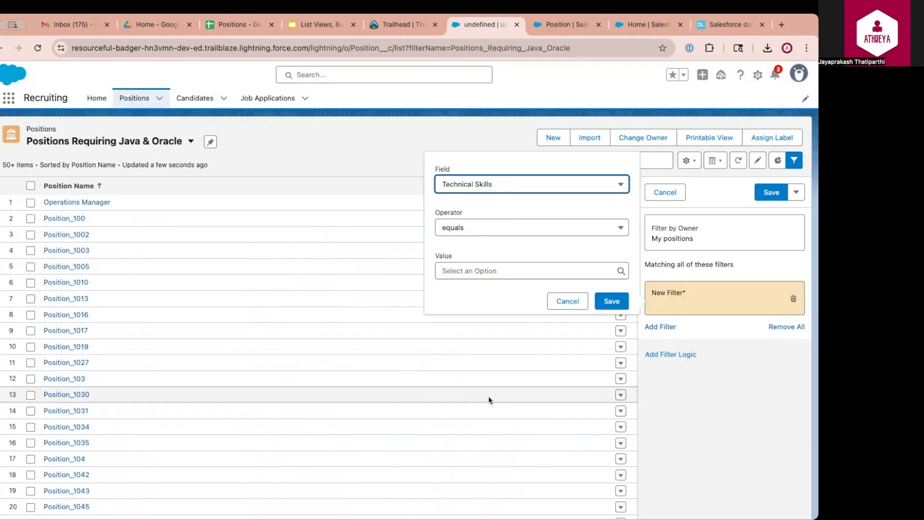
left_click(532, 271)
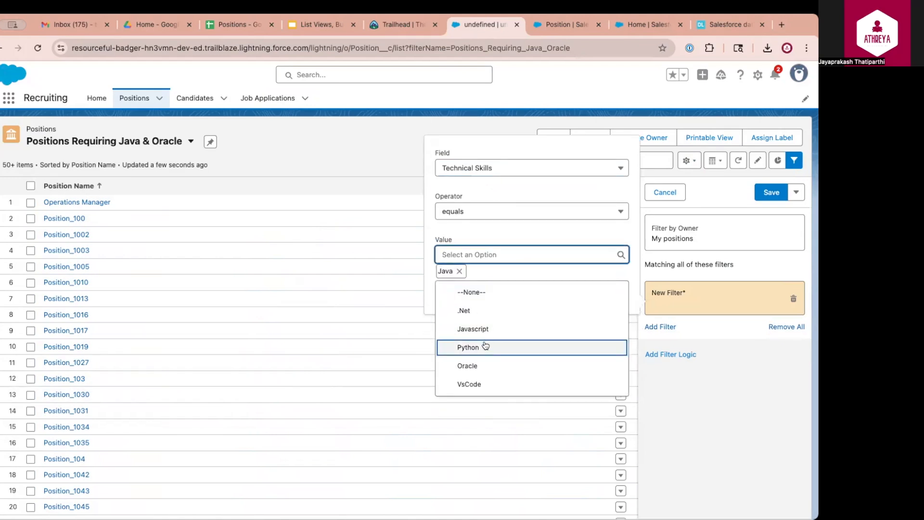
left_click(467, 365)
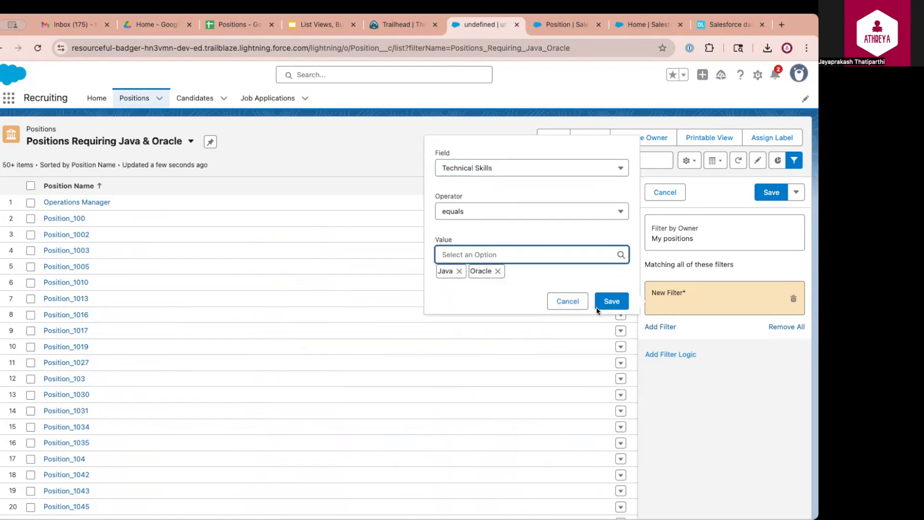
left_click(612, 300)
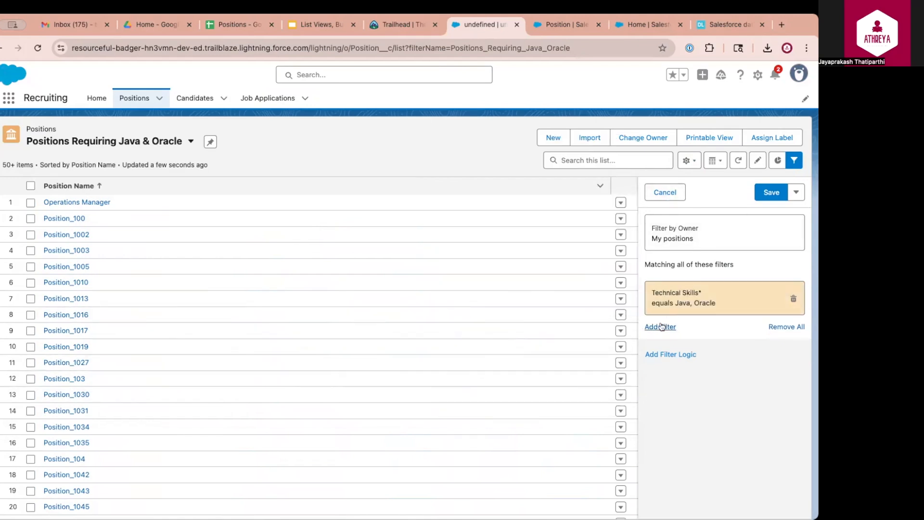
left_click(659, 327)
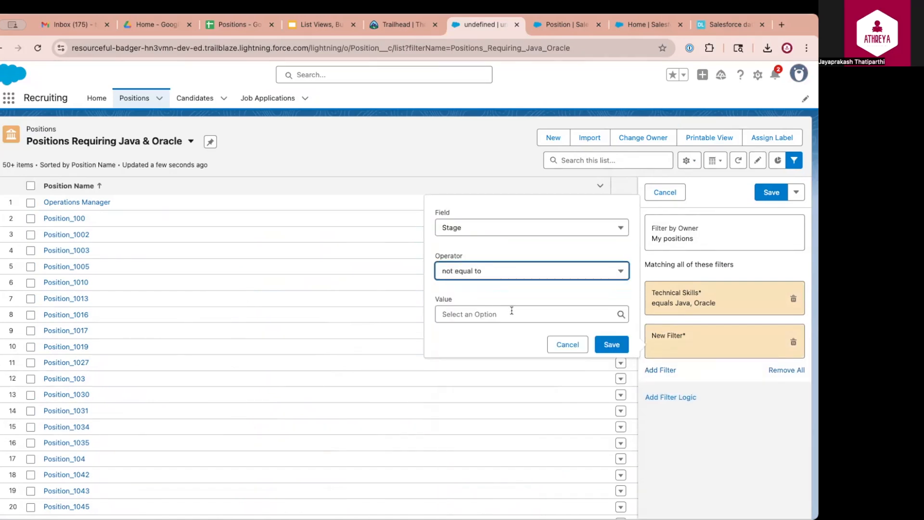
left_click(611, 343)
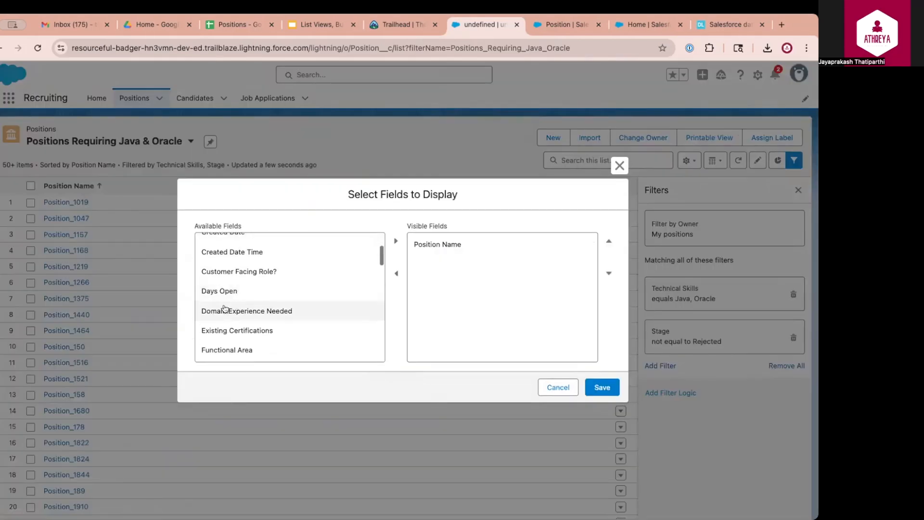
Show Functional Area, Job Level, Technical Skills and Stage as columns and save
left_click(396, 240)
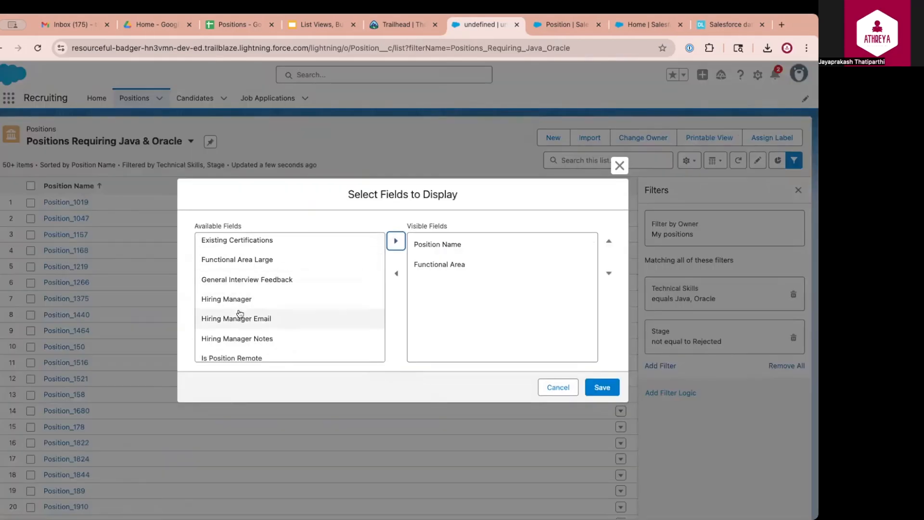
left_click(602, 387)
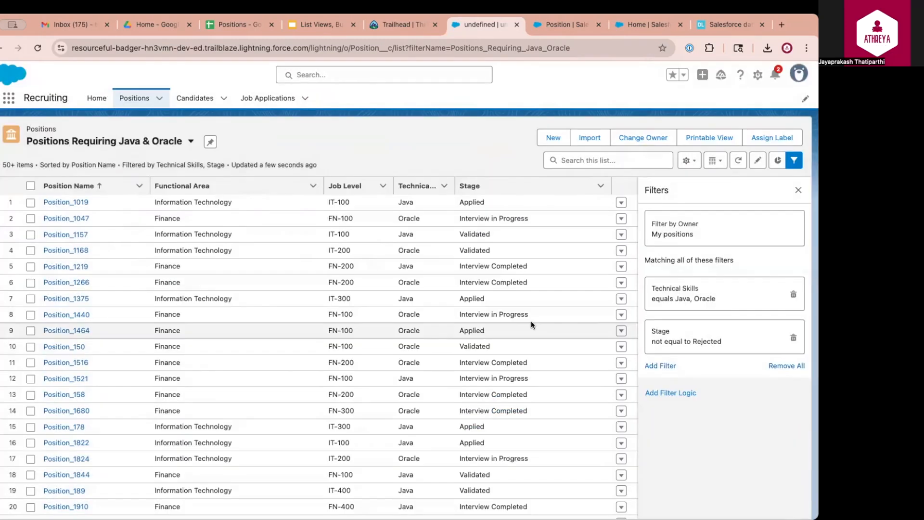
mouse_move(82, 143)
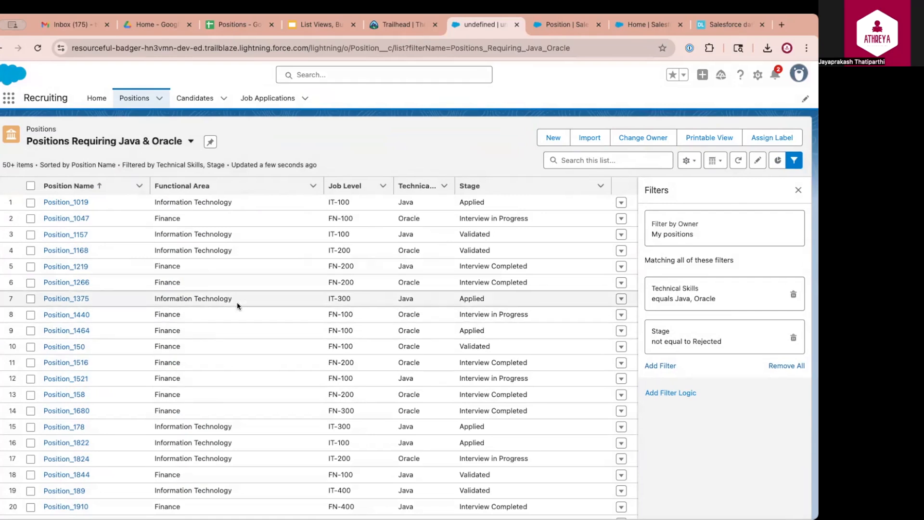
mouse_move(405, 139)
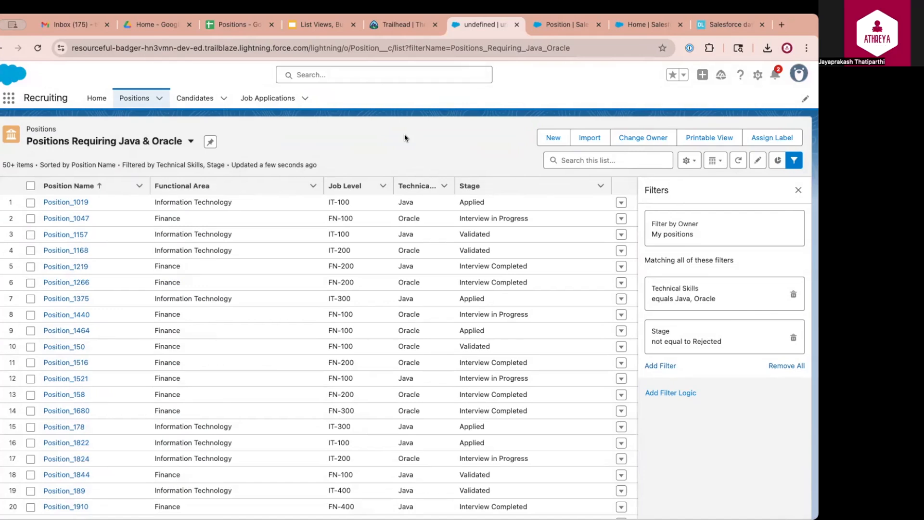
left_click(686, 160)
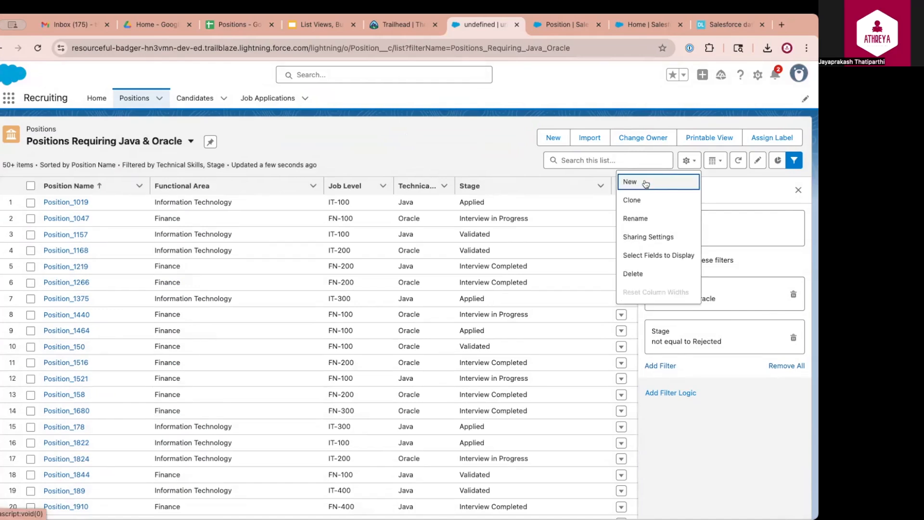
Create 'Positions Created in Last 30 Days' list view filtered to Open Date equals LAST 30 DAYS
left_click(629, 181)
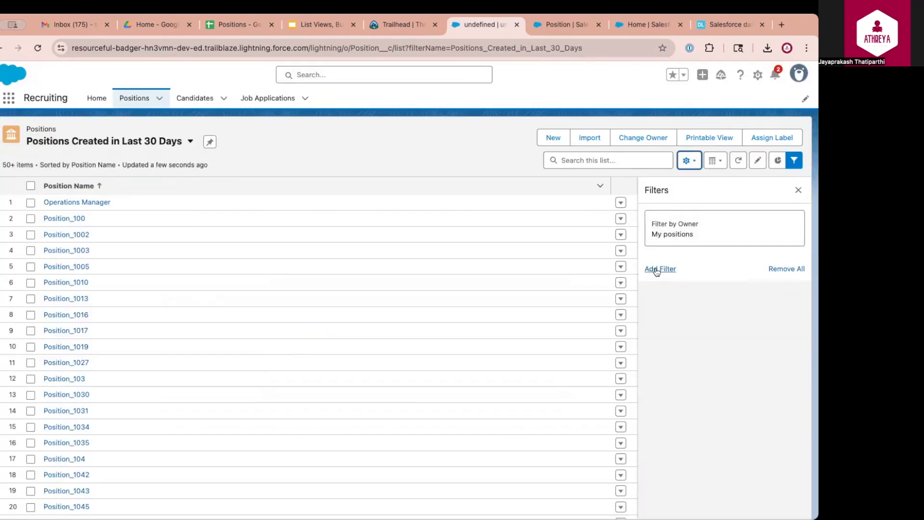
left_click(659, 270)
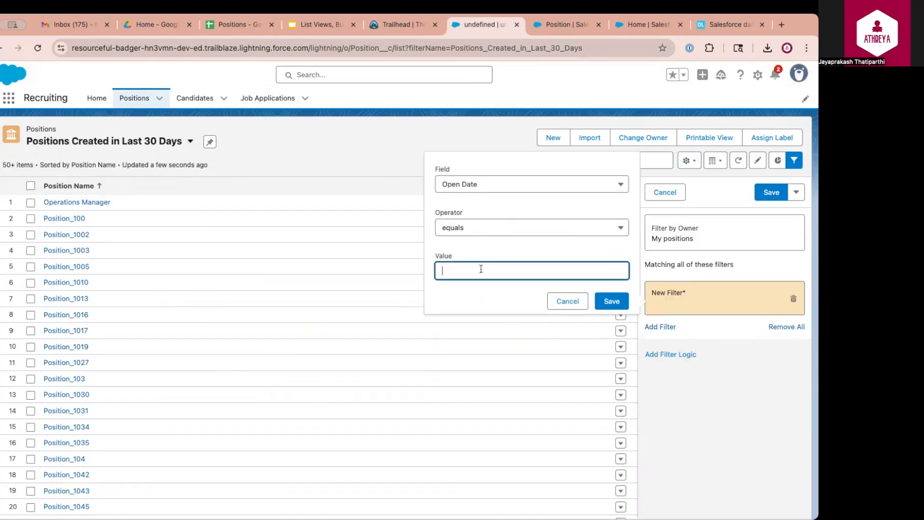
left_click(611, 301)
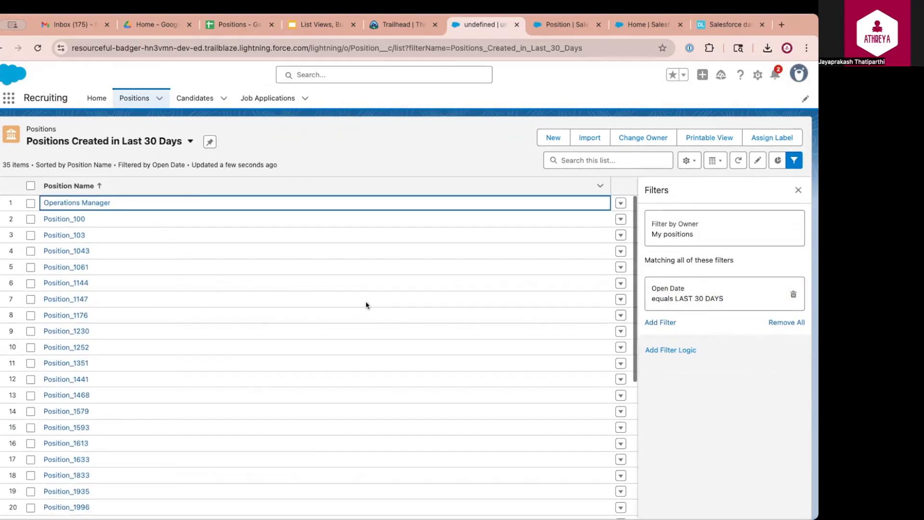
left_click(688, 160)
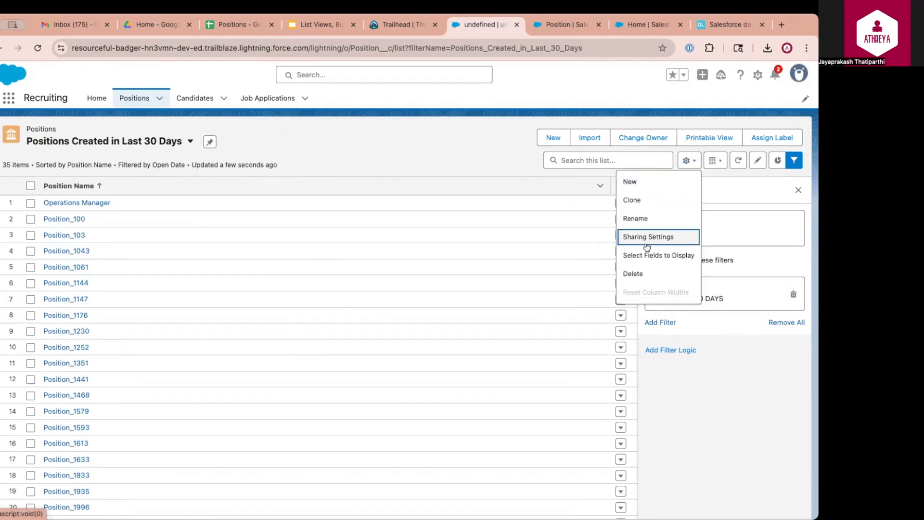
left_click(322, 24)
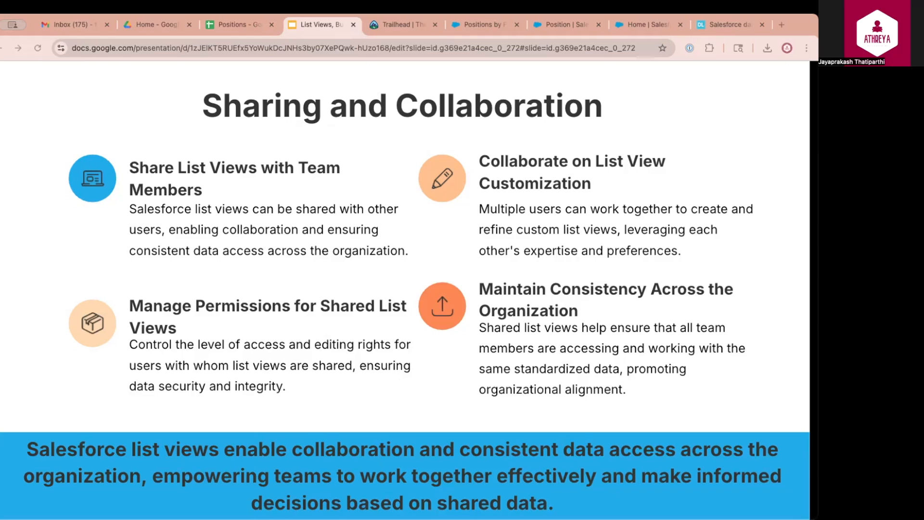
mouse_move(203, 216)
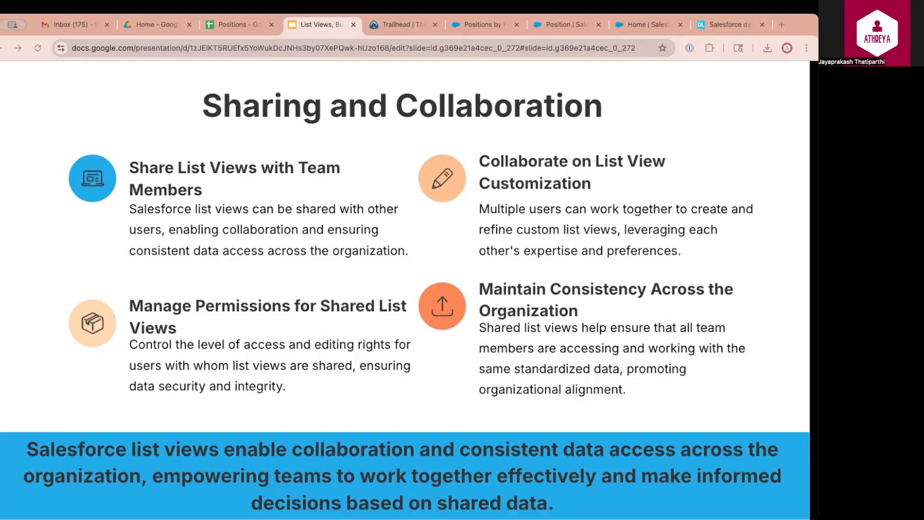
mouse_move(202, 231)
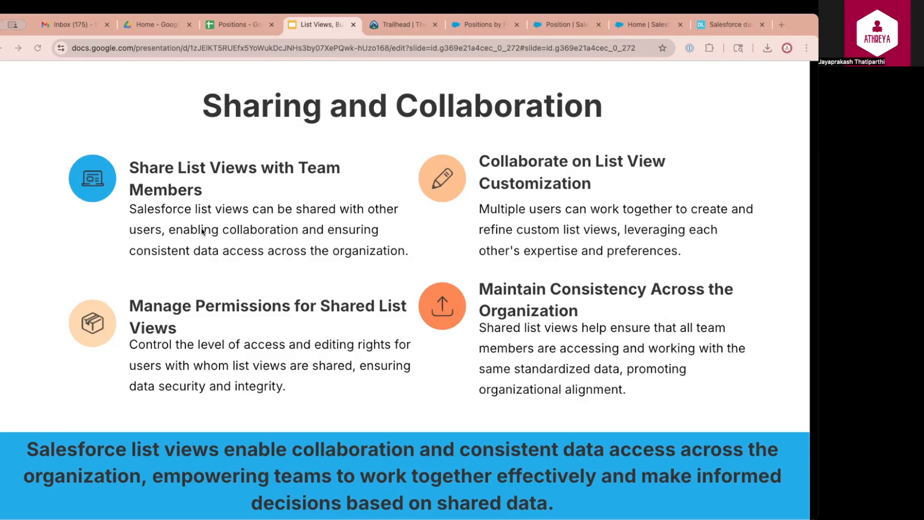
Return to the Salesforce Positions browser tab showing the Recently Viewed list
left_click(483, 24)
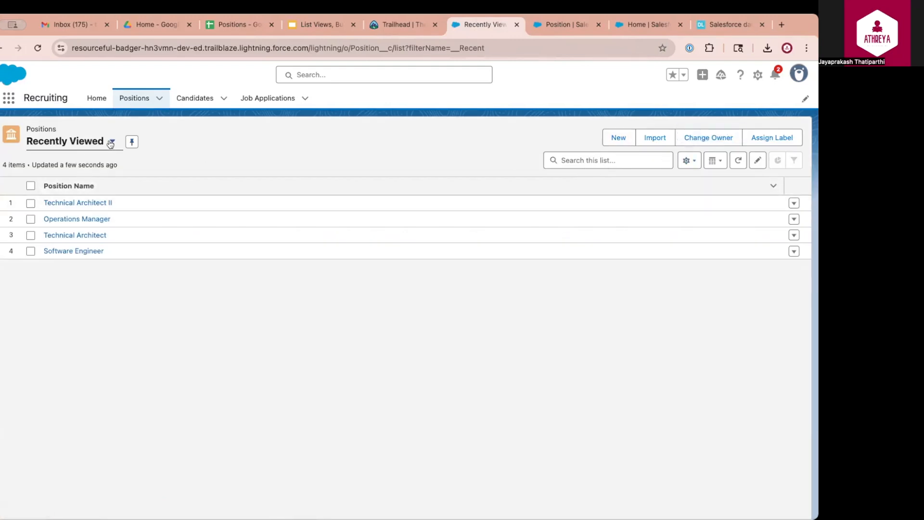
Switch the Positions list view to Finance Internship Positions - EMEA and bring up List View Controls
left_click(110, 143)
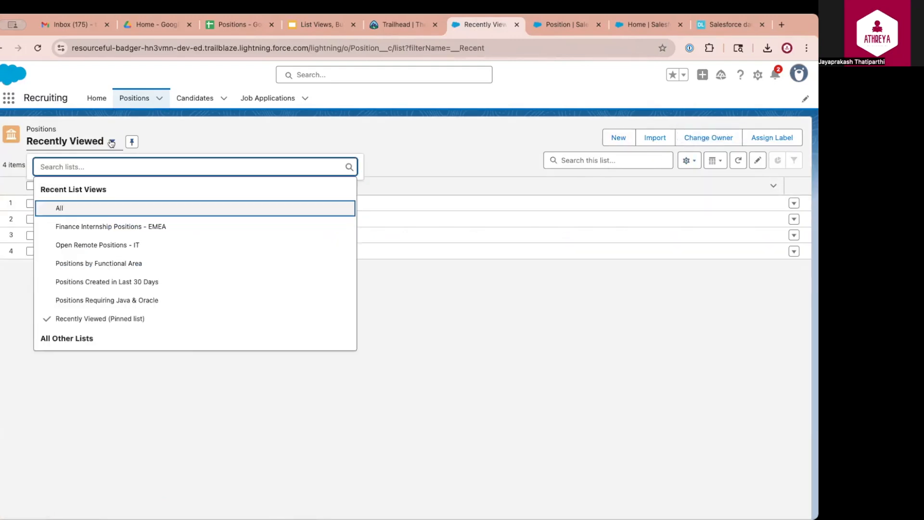
mouse_move(136, 229)
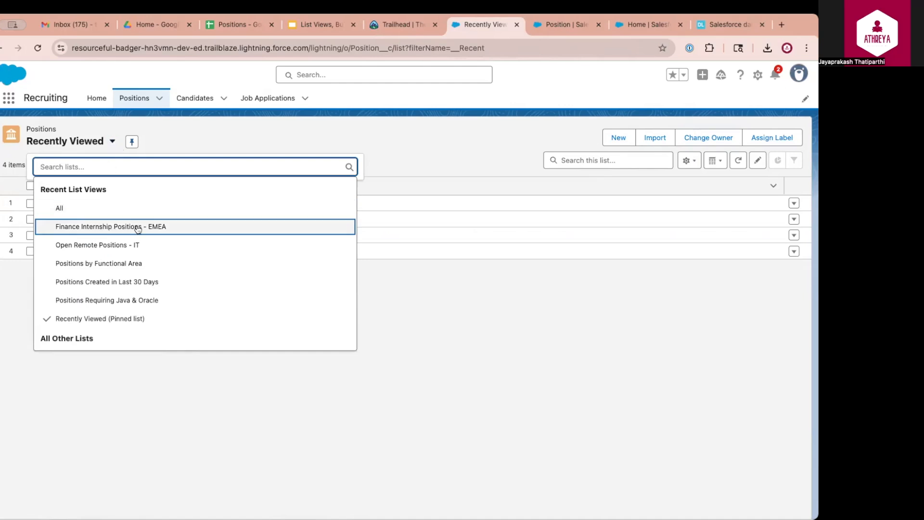
left_click(111, 226)
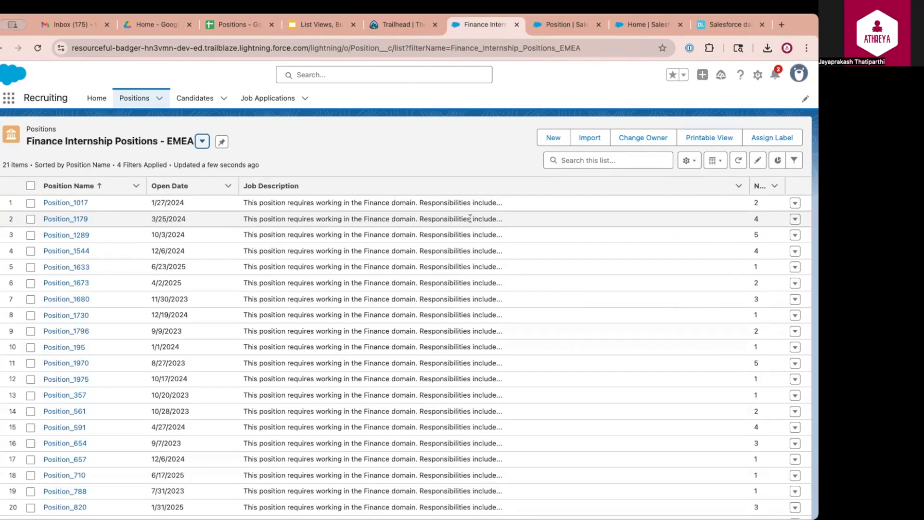
left_click(687, 160)
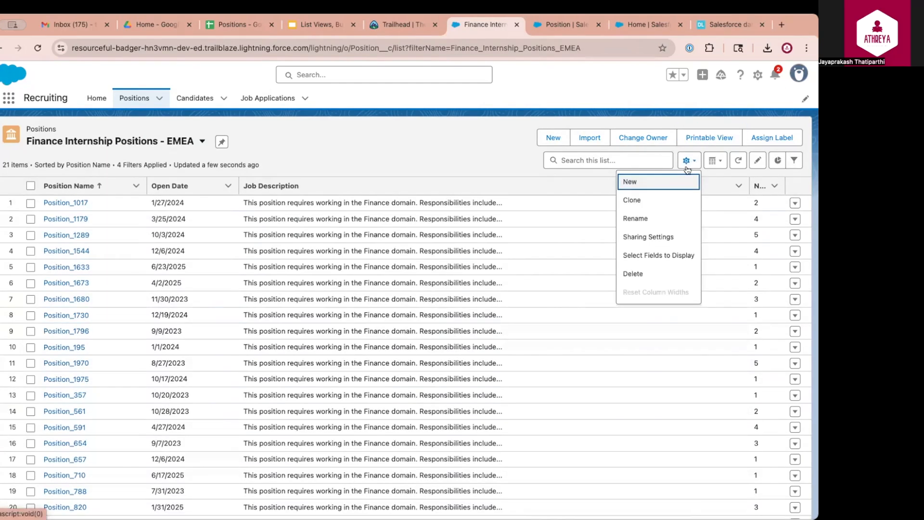
mouse_move(652, 237)
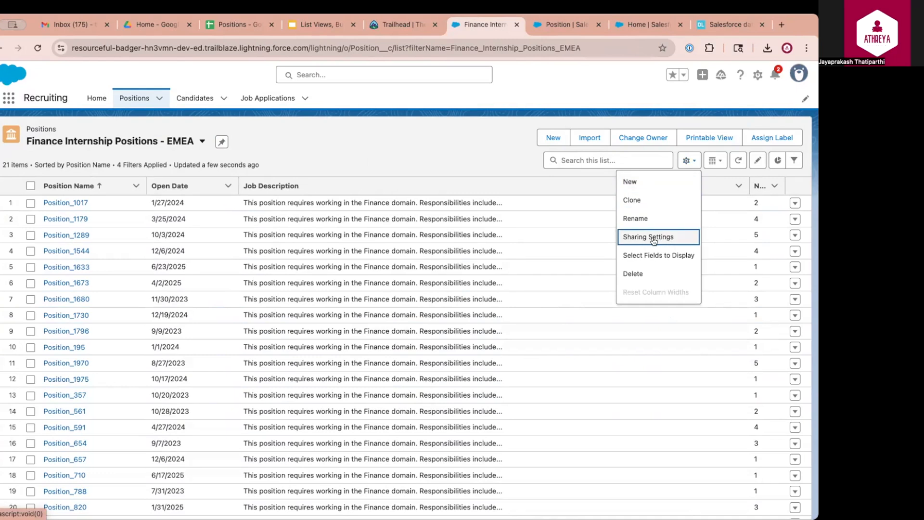
In Sharing Settings choose 'All users can see this list view', glance at group sharing, and save
left_click(648, 237)
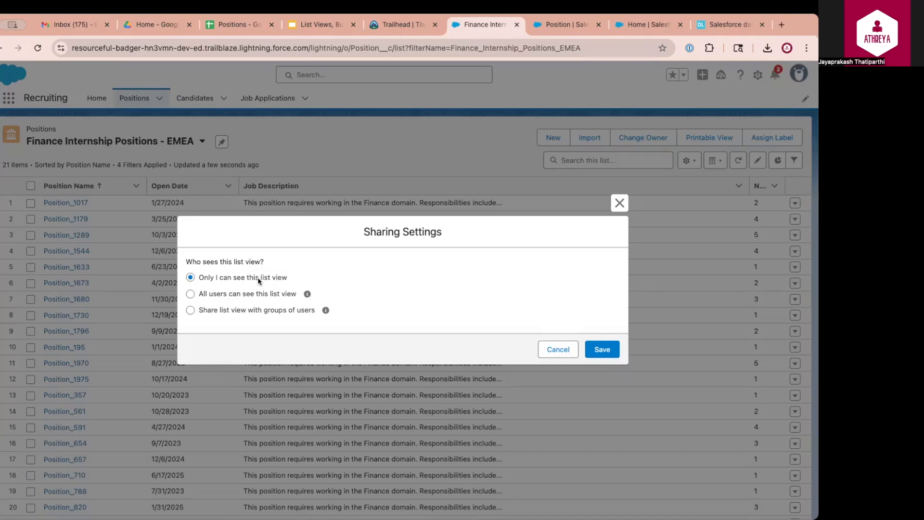
mouse_move(218, 289)
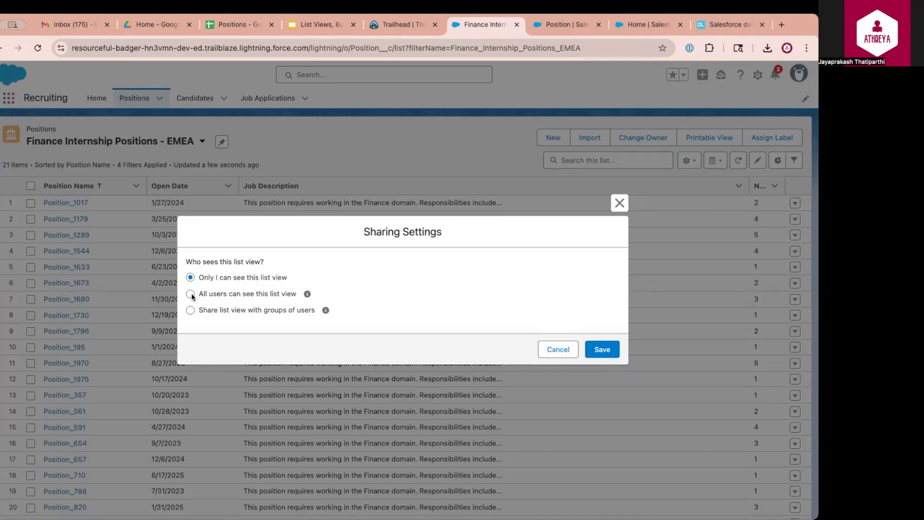
left_click(190, 293)
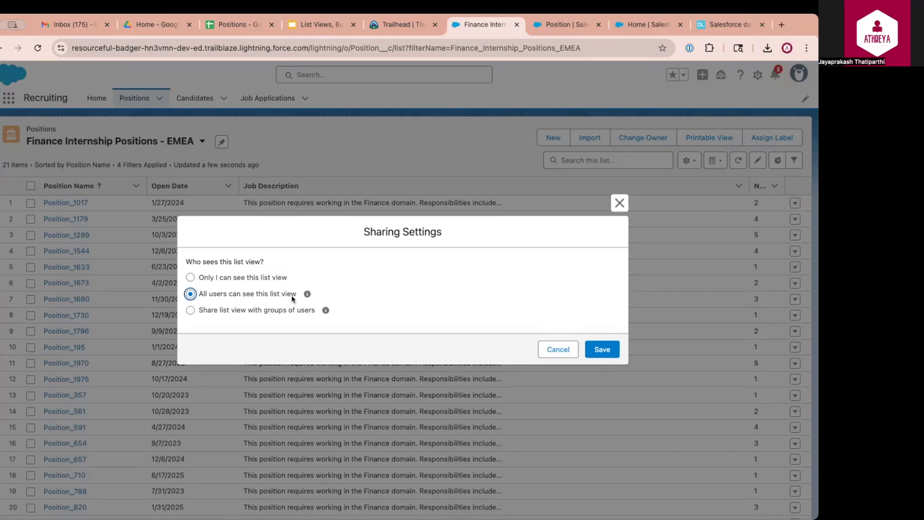
mouse_move(272, 297)
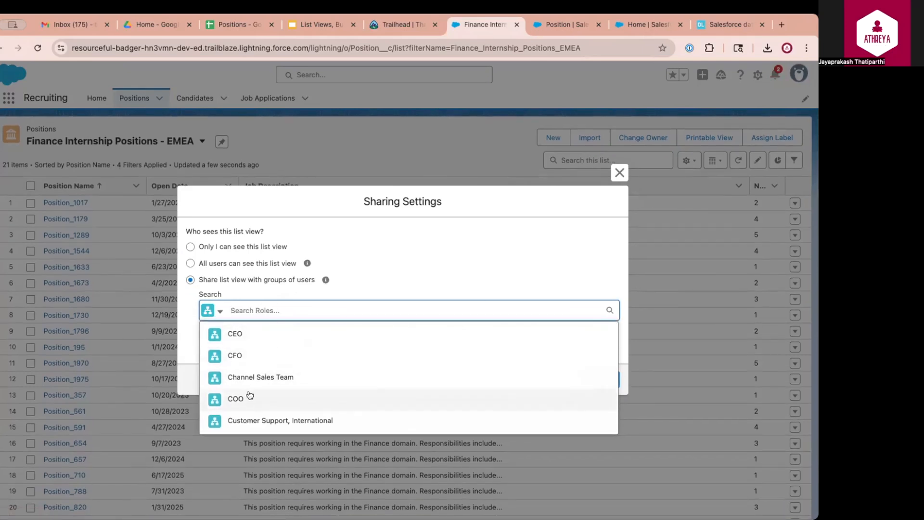
mouse_move(253, 377)
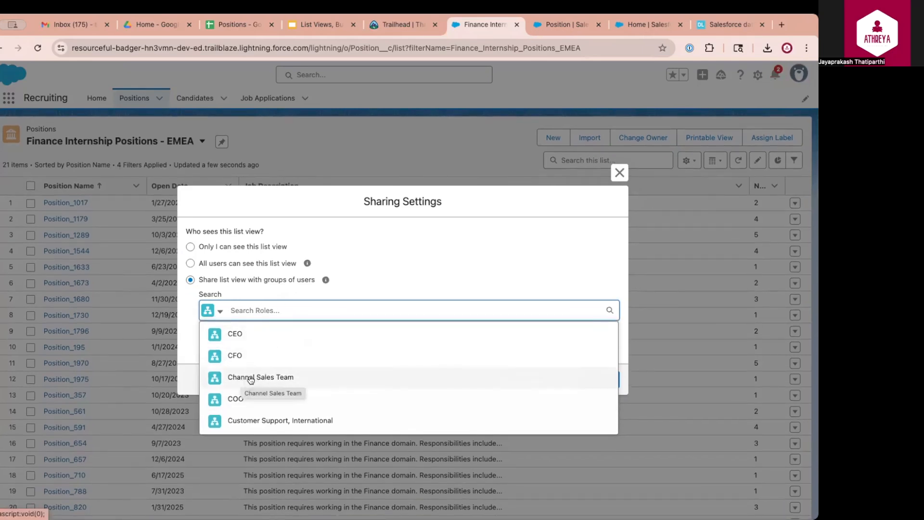
left_click(260, 378)
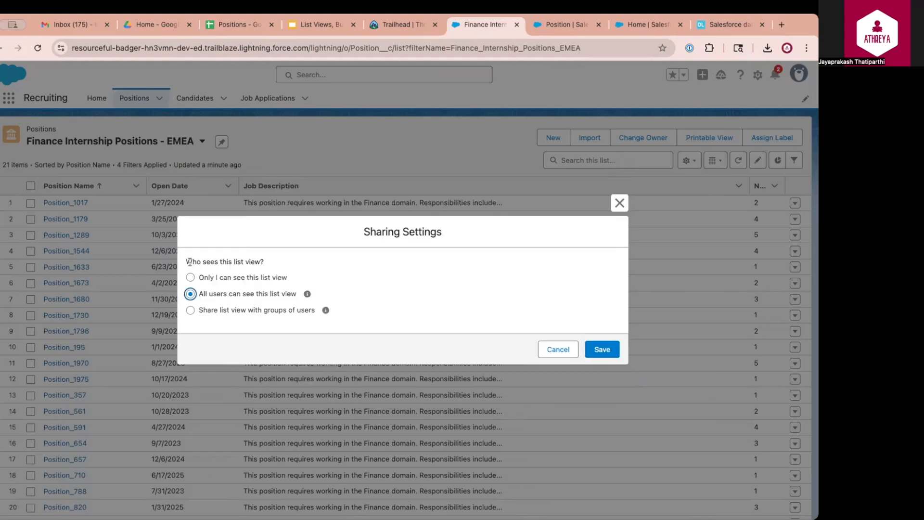
left_click(601, 350)
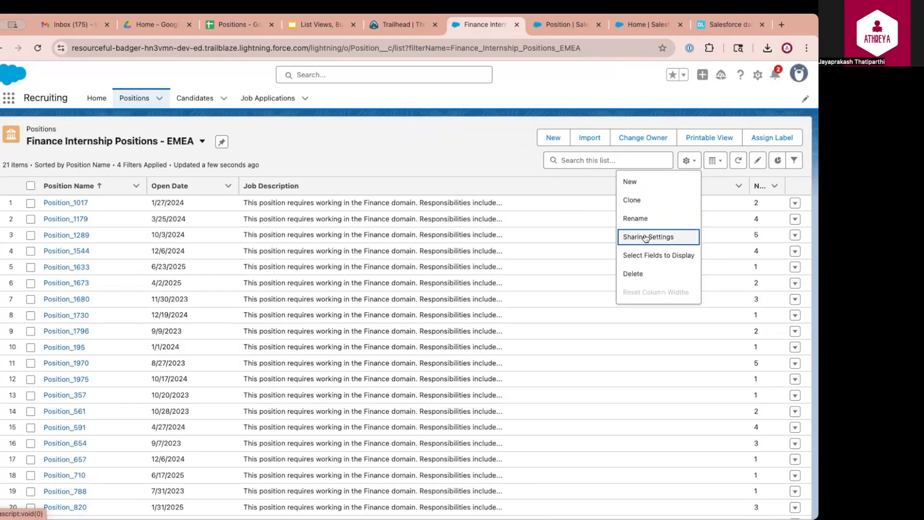
mouse_move(623, 233)
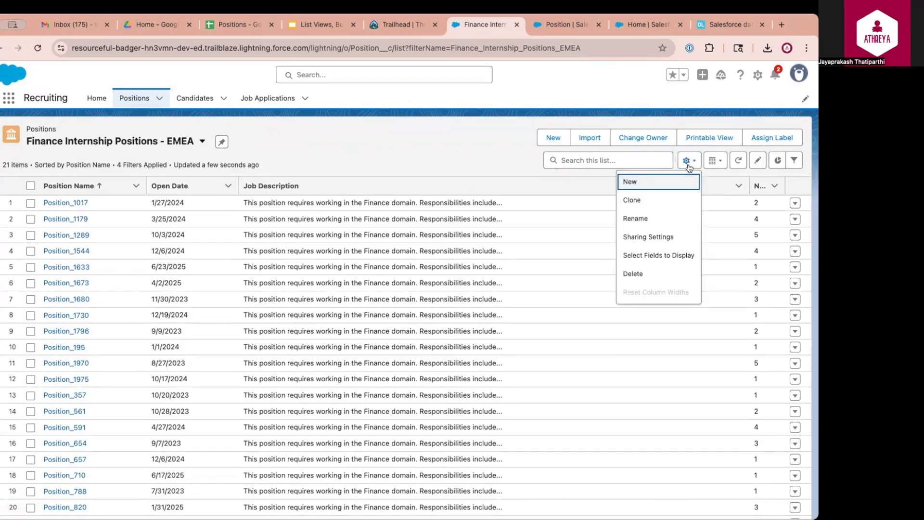
left_click(630, 181)
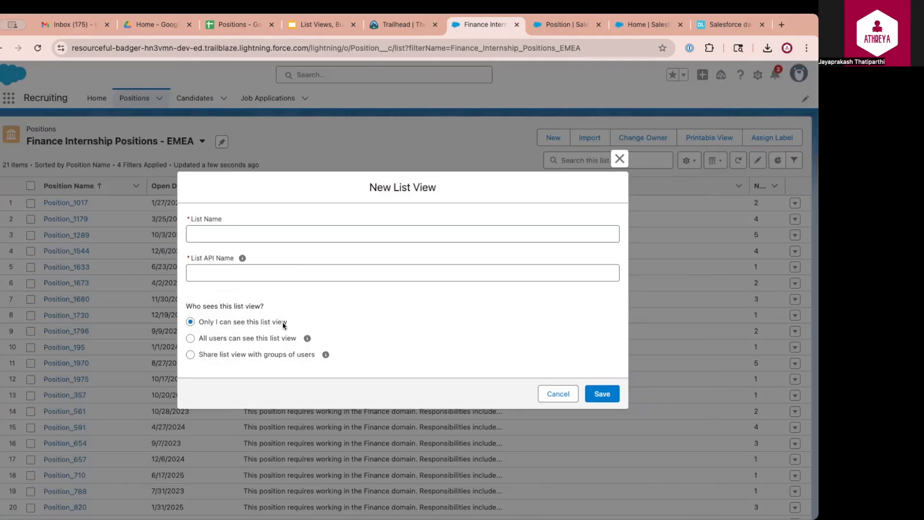
mouse_move(278, 344)
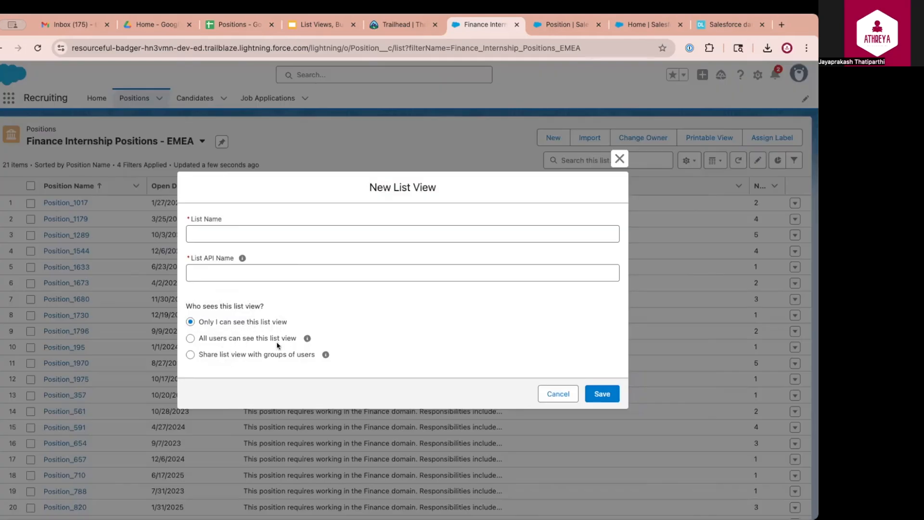
mouse_move(287, 366)
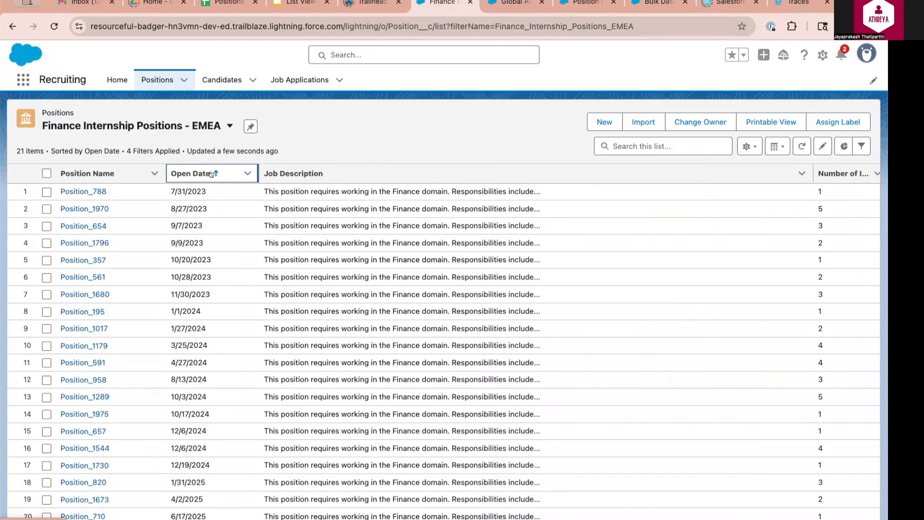
mouse_move(188, 175)
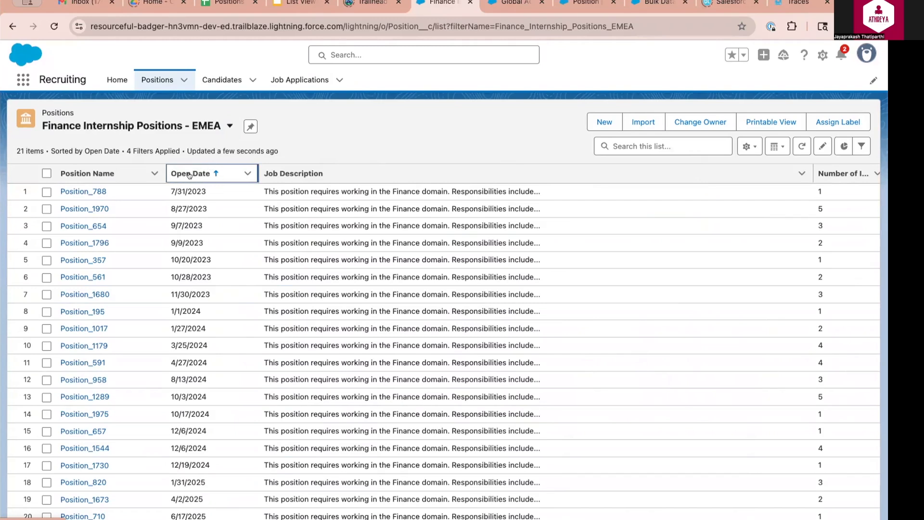
Sort EMEA positions by Open Date both directions, then by Position Name, then by Number of Interviews Needed
left_click(191, 173)
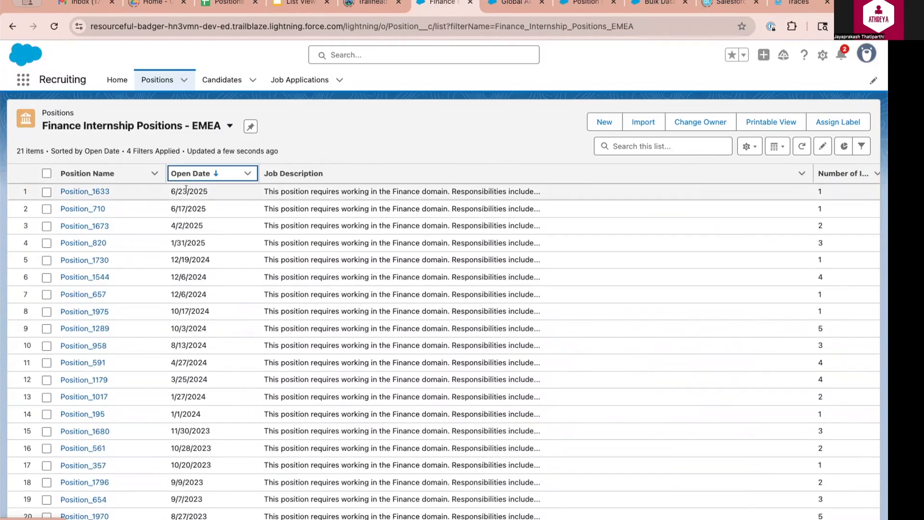
left_click(195, 173)
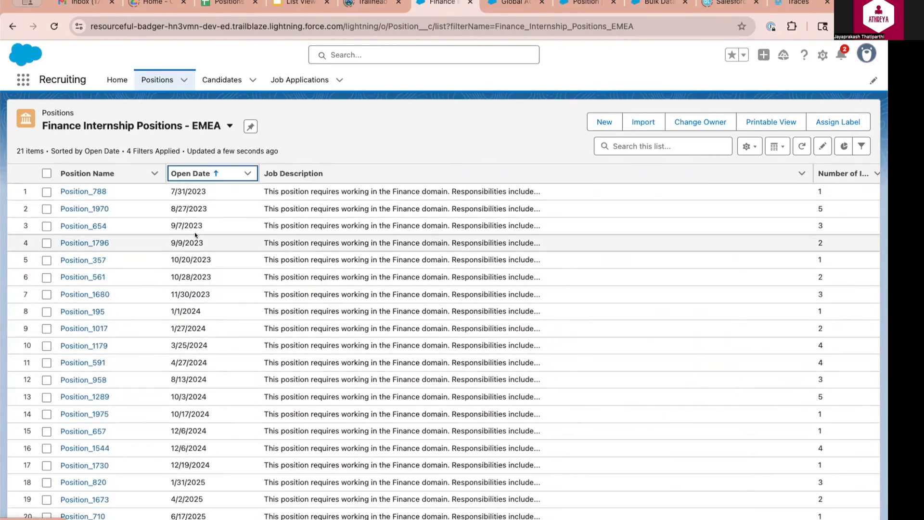
left_click(87, 173)
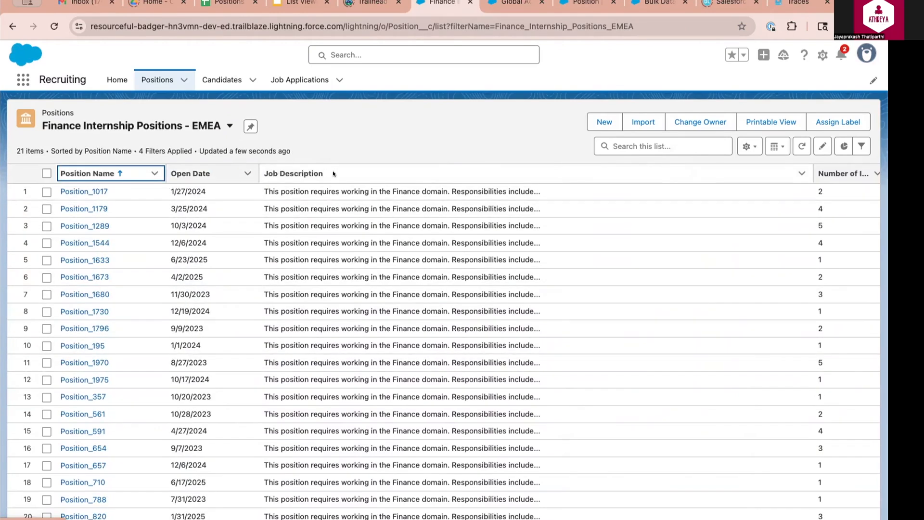
mouse_move(327, 173)
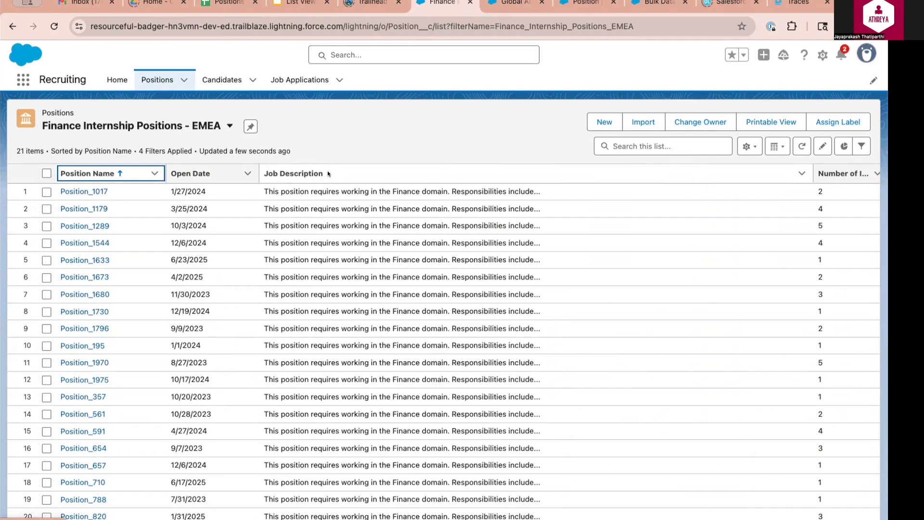
left_click(844, 173)
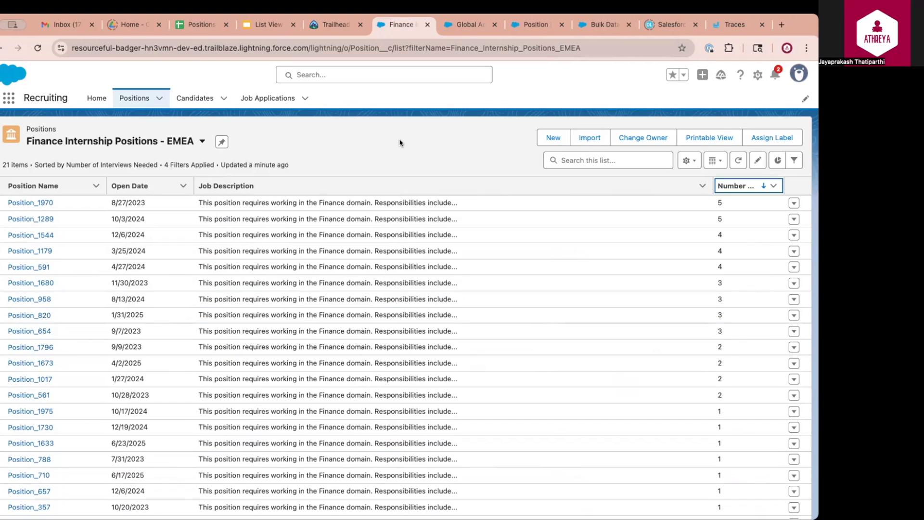
mouse_move(433, 152)
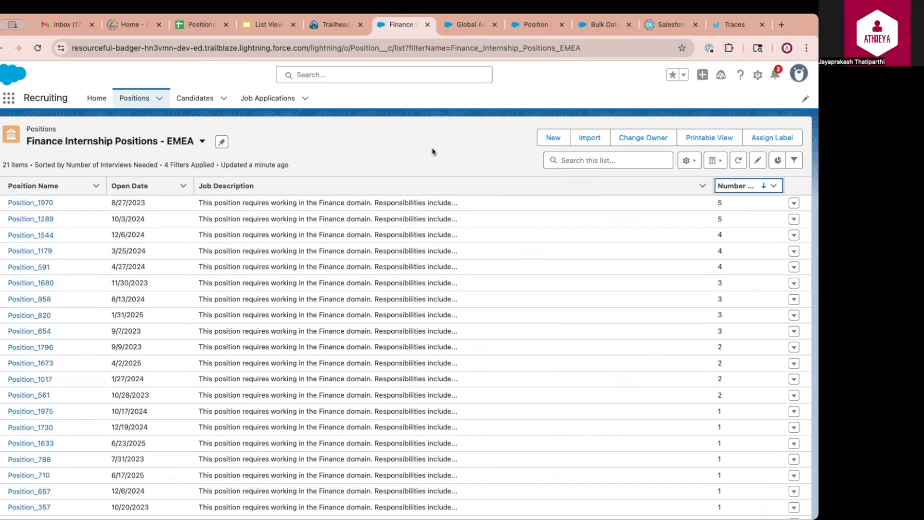
mouse_move(88, 229)
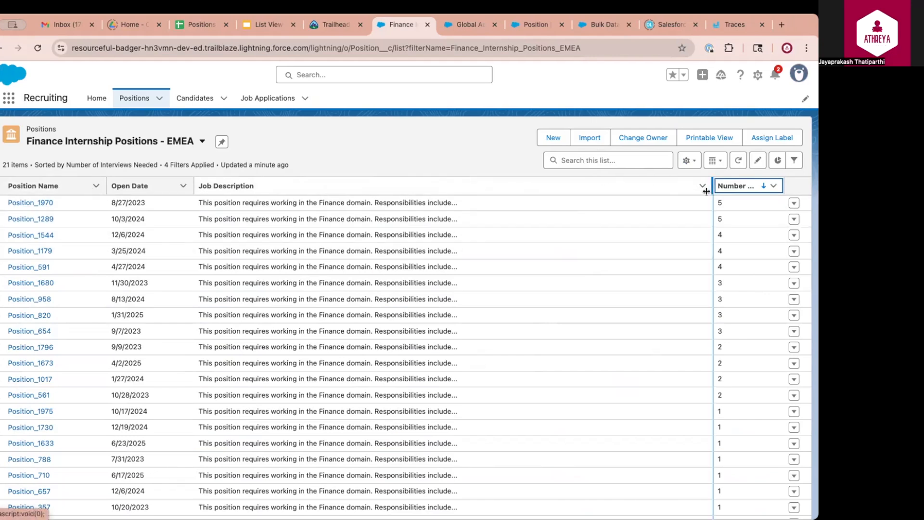
mouse_move(636, 480)
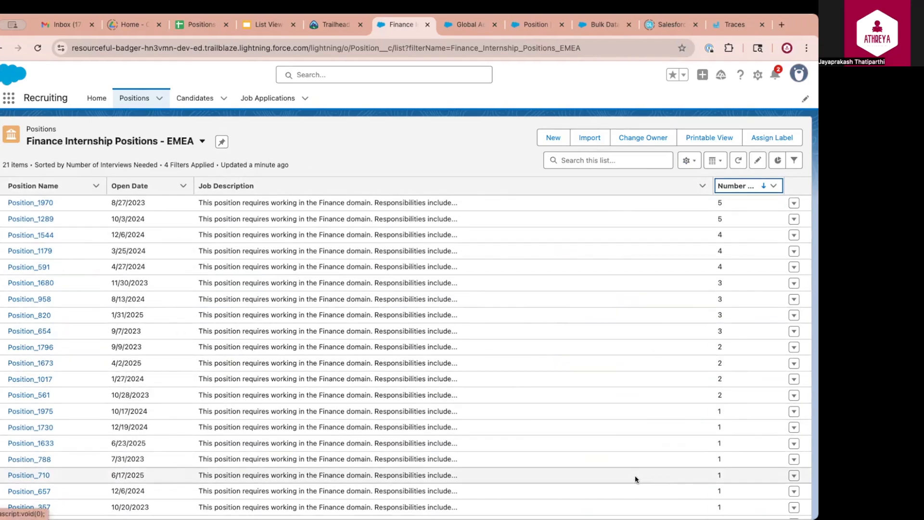
mouse_move(714, 159)
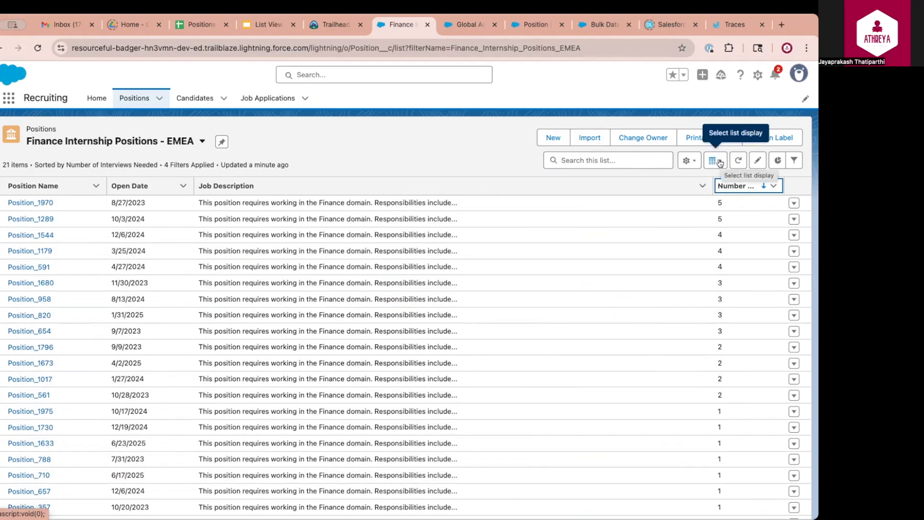
Bring up the list display format choices: table, Kanban and split view
left_click(714, 160)
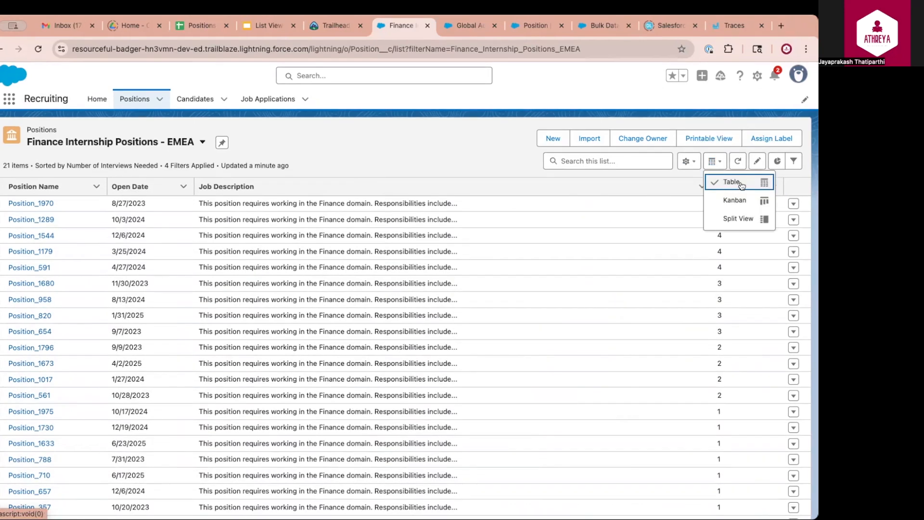
Choose Kanban as the display format for the EMEA positions list
left_click(734, 200)
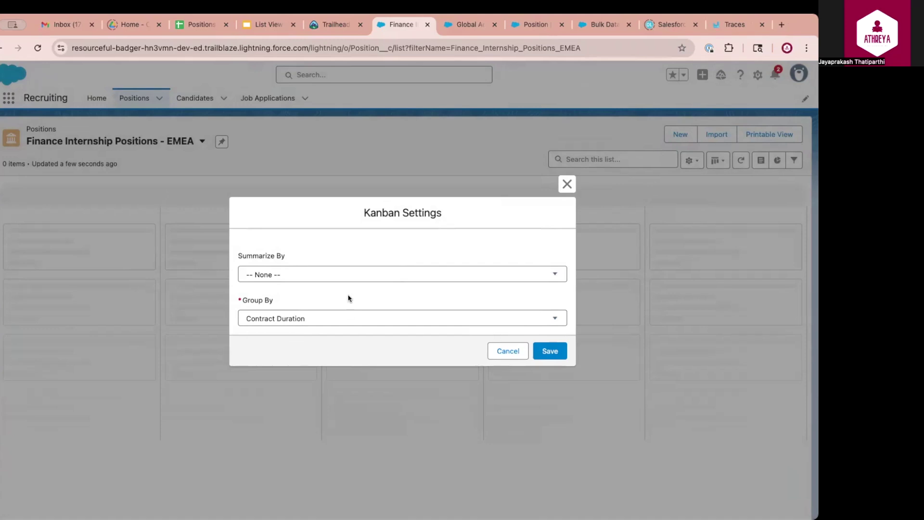
mouse_move(246, 307)
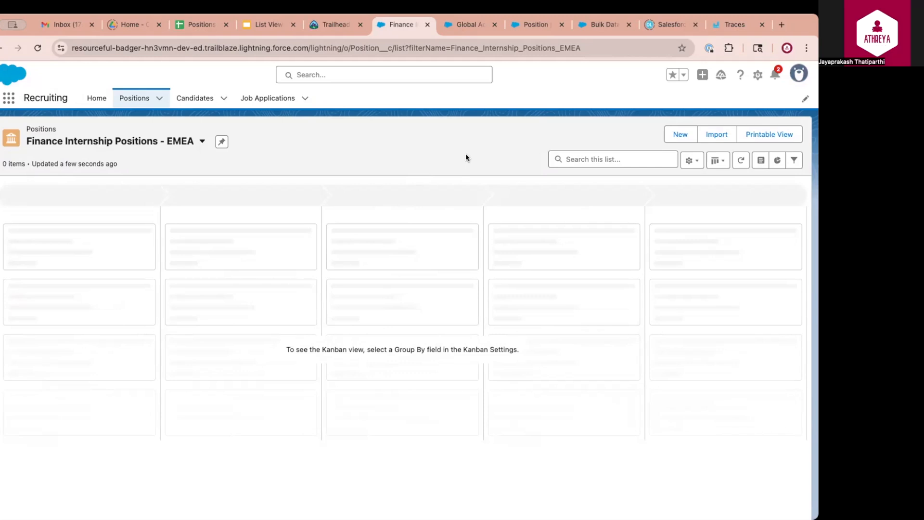
In Kanban Settings set Group By to the stage field so columns run Applied to Rejected
left_click(692, 160)
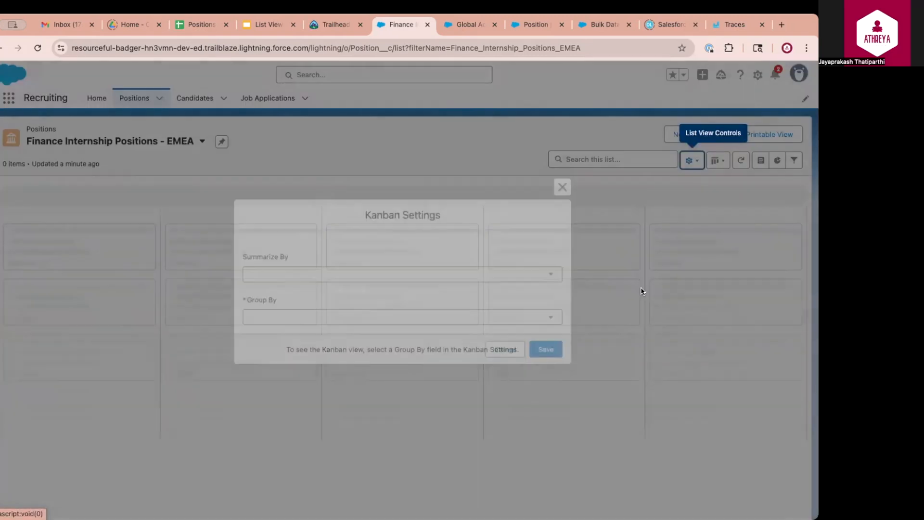
left_click(403, 317)
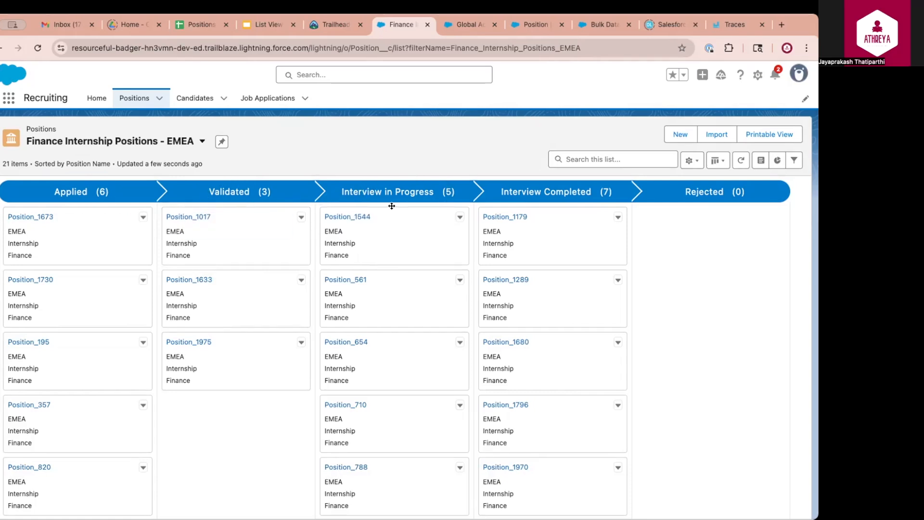
mouse_move(514, 207)
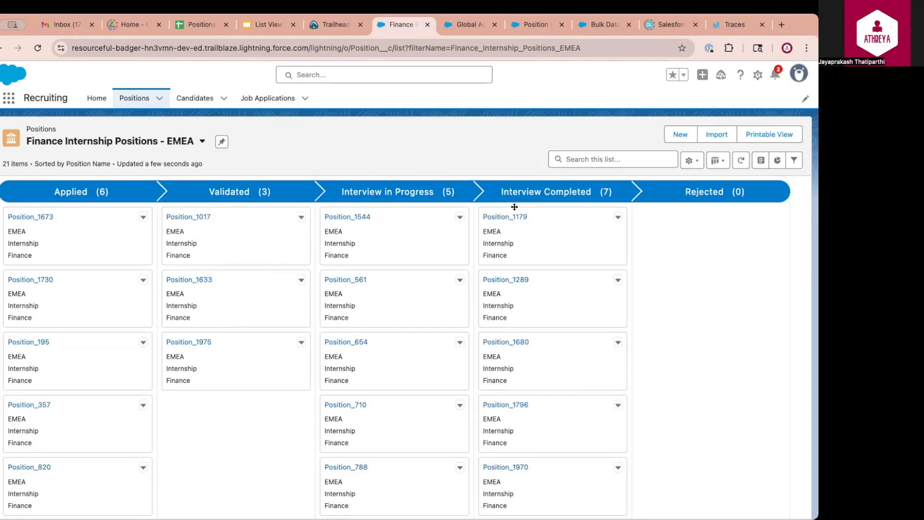
mouse_move(715, 181)
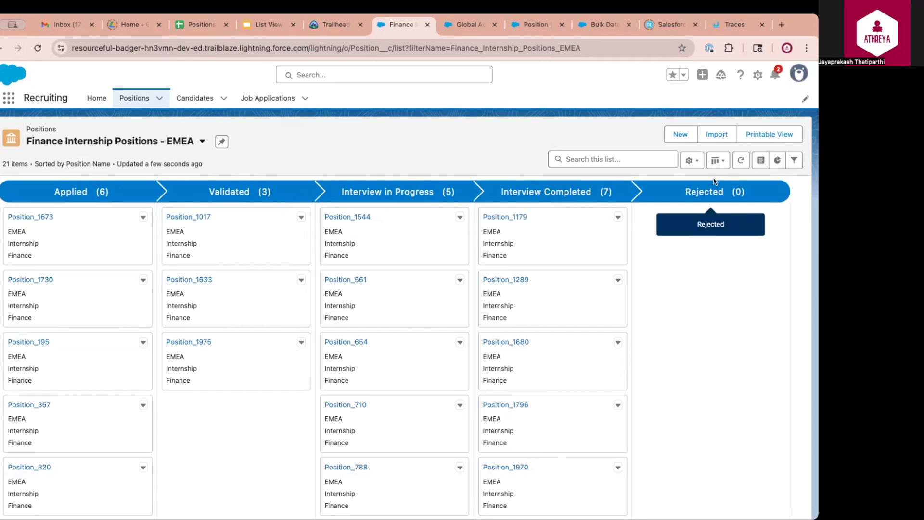
mouse_move(684, 210)
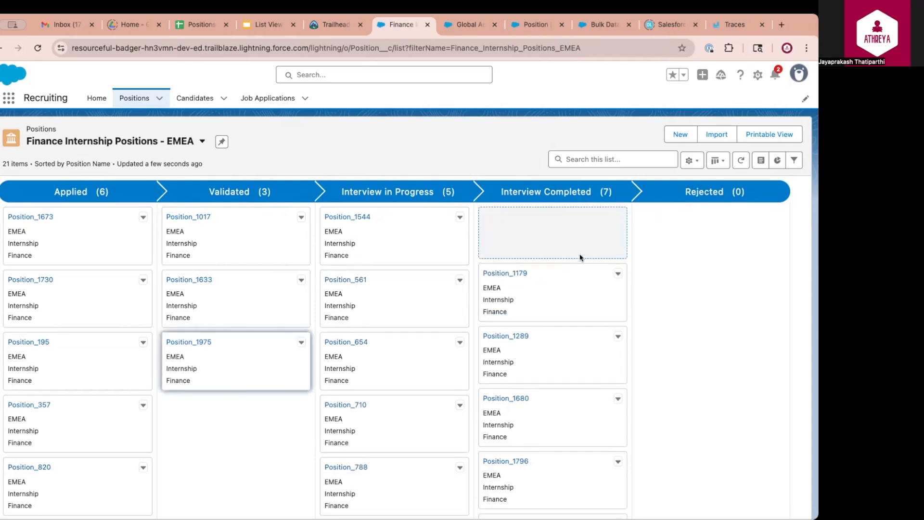
Drag the Position_1975 card from the Validated column into Rejected
left_click_drag(235, 362, 710, 236)
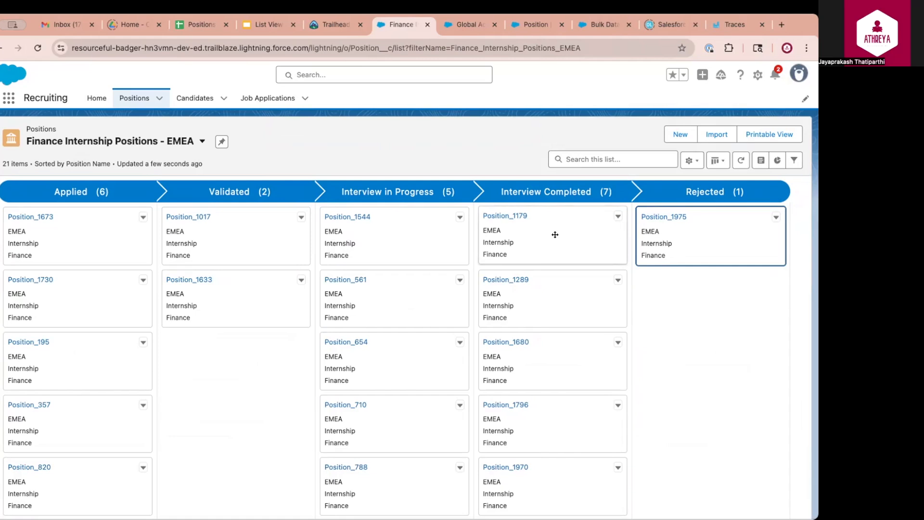
mouse_move(574, 196)
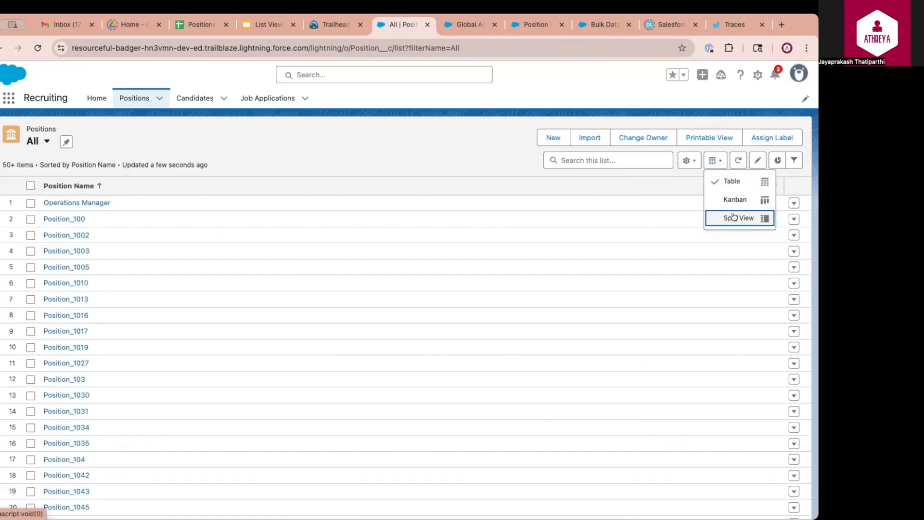
Display the All Positions list as a Kanban board grouped by Stage
left_click(735, 199)
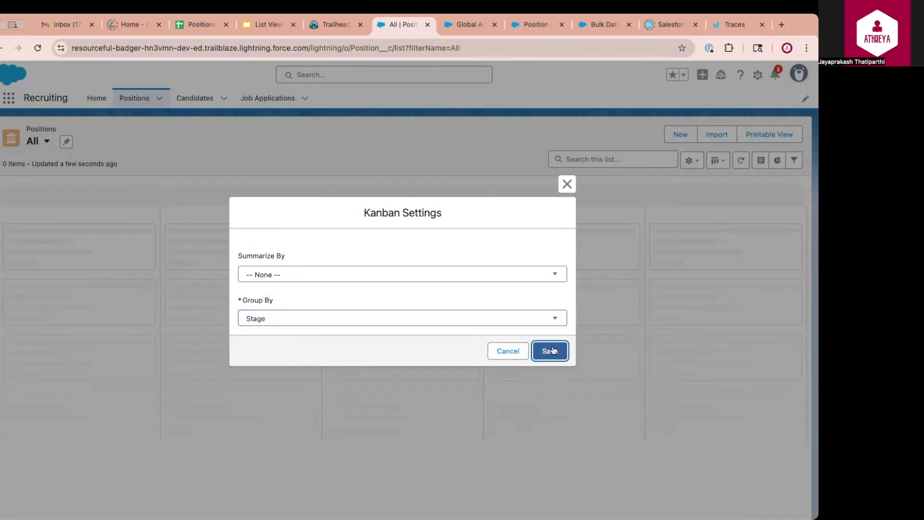
left_click(550, 350)
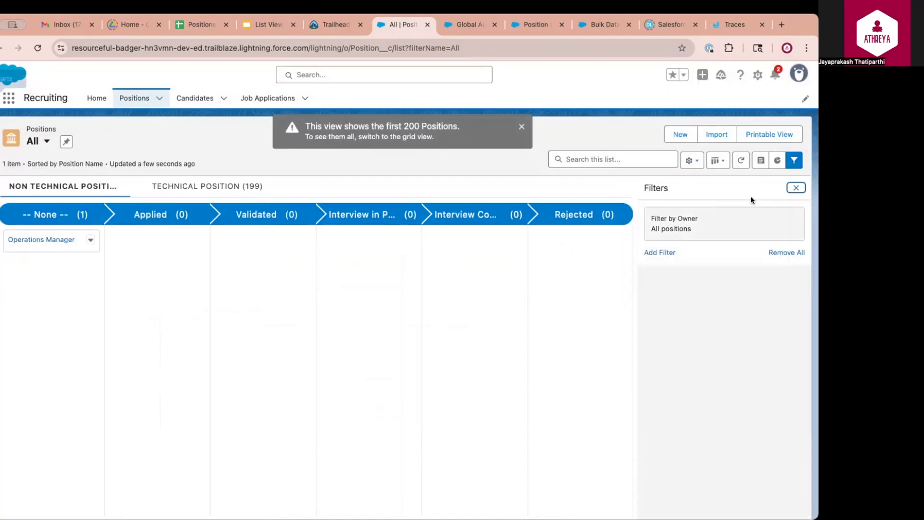
Add filters Is Position Remote equals True and Stage not equal to Rejected, and save them
left_click(659, 253)
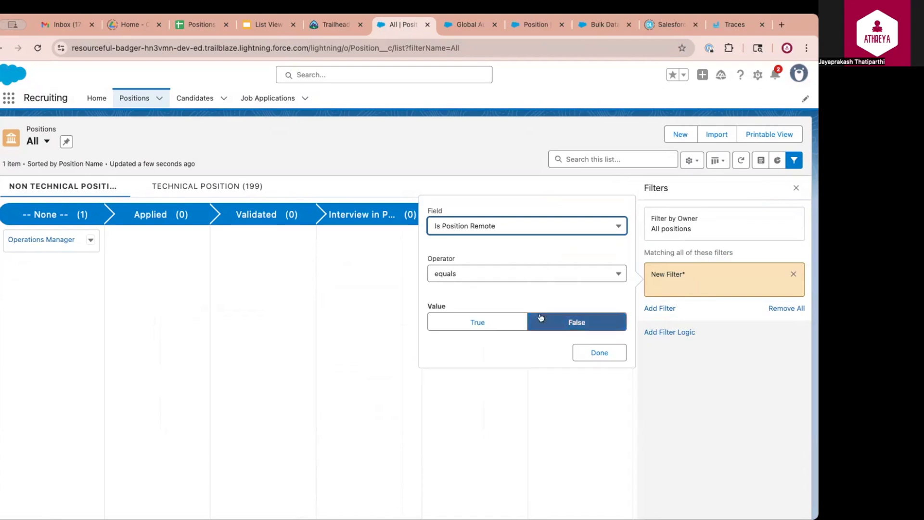
left_click(478, 322)
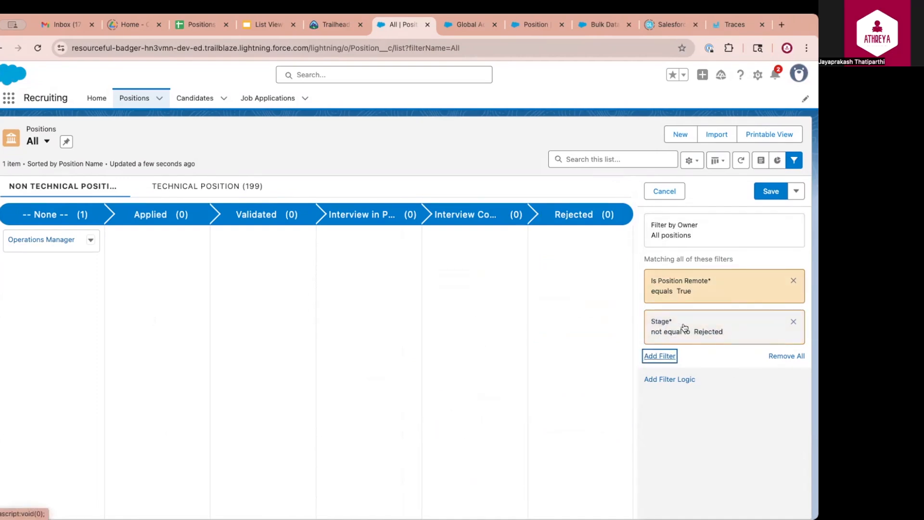
left_click(770, 190)
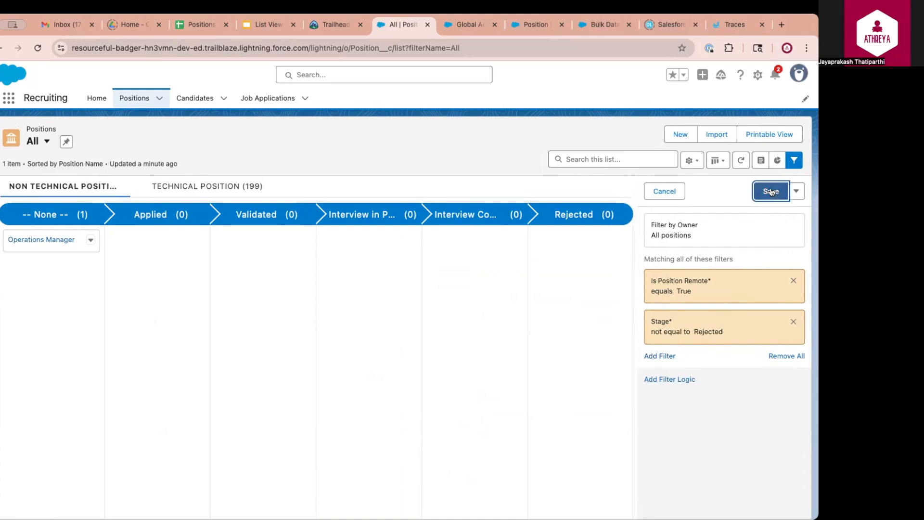
left_click(770, 190)
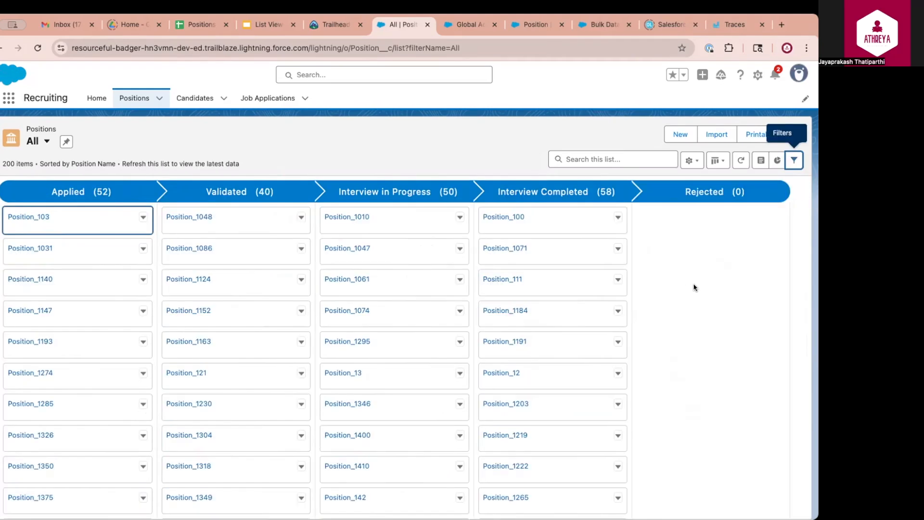
mouse_move(697, 288)
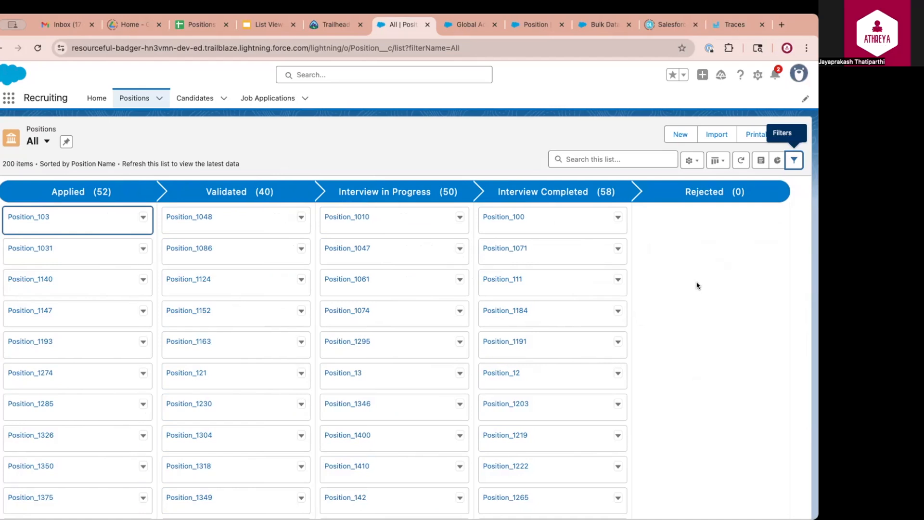
mouse_move(735, 268)
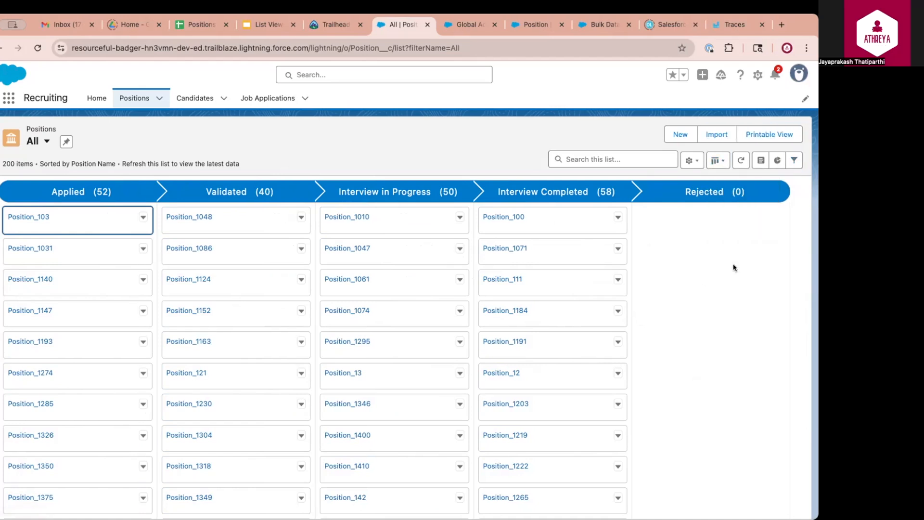
left_click(322, 25)
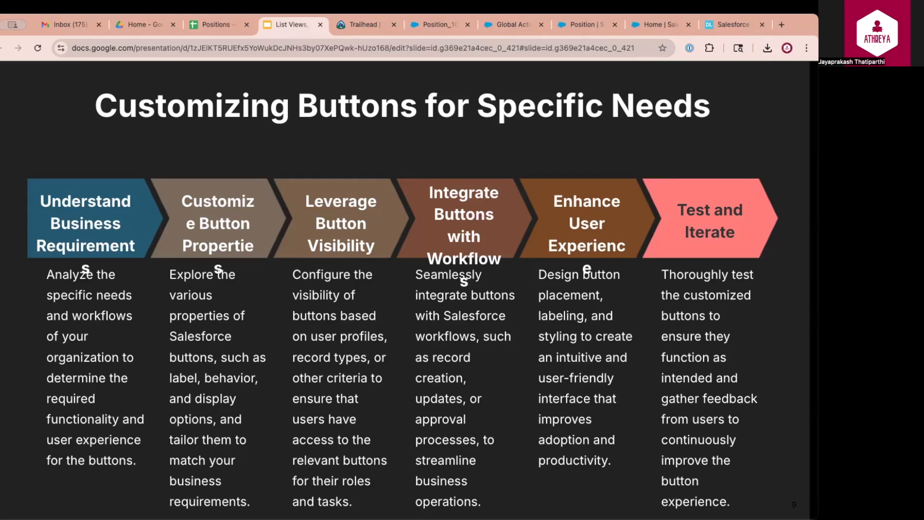
Switch from Google Slides back to the Salesforce Setup tab for the Position object's Buttons, Links, and Actions
left_click(441, 25)
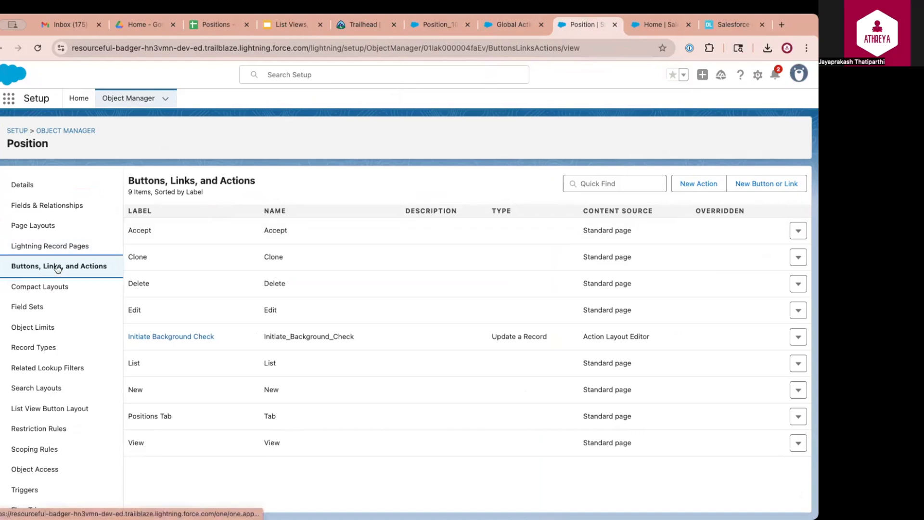
mouse_move(699, 183)
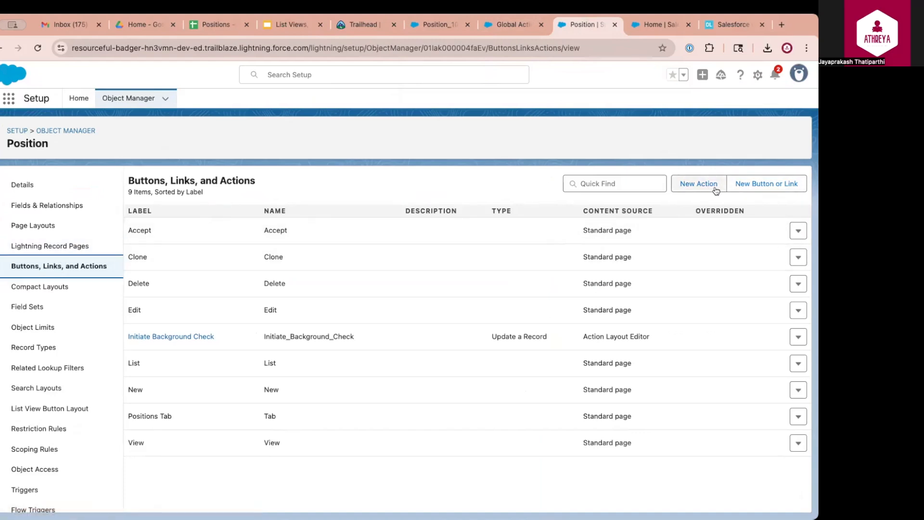
mouse_move(708, 189)
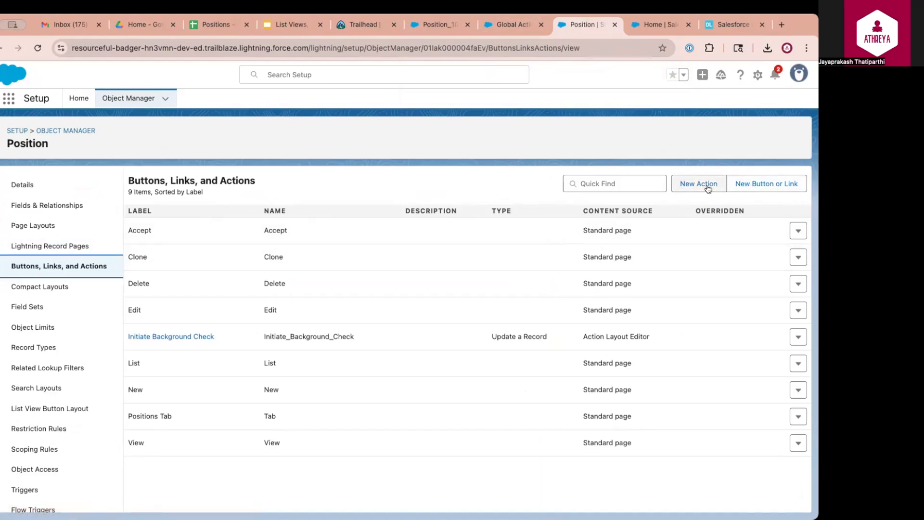
Start a New Button or Link on the Position object's Buttons, Links, and Actions
left_click(766, 183)
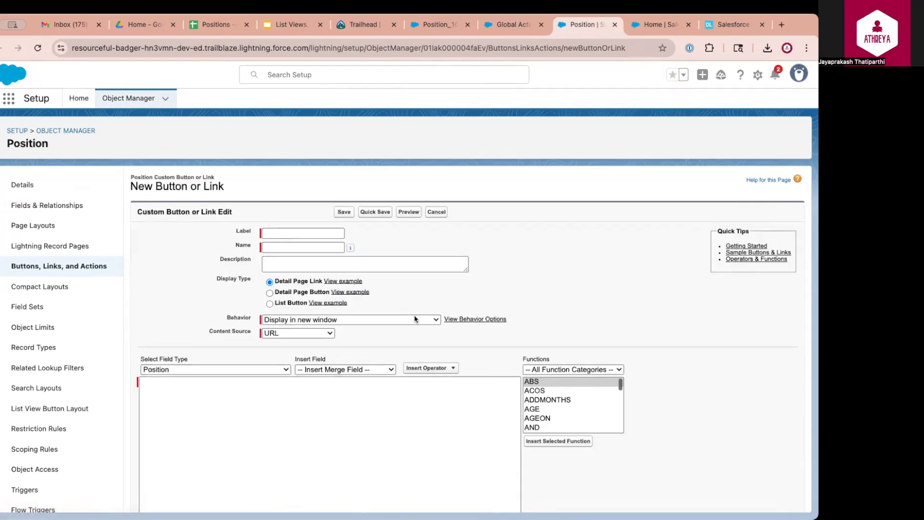
Enter the label 'Initiate Background Check' so the name auto-fills as Background_Check
left_click(302, 232)
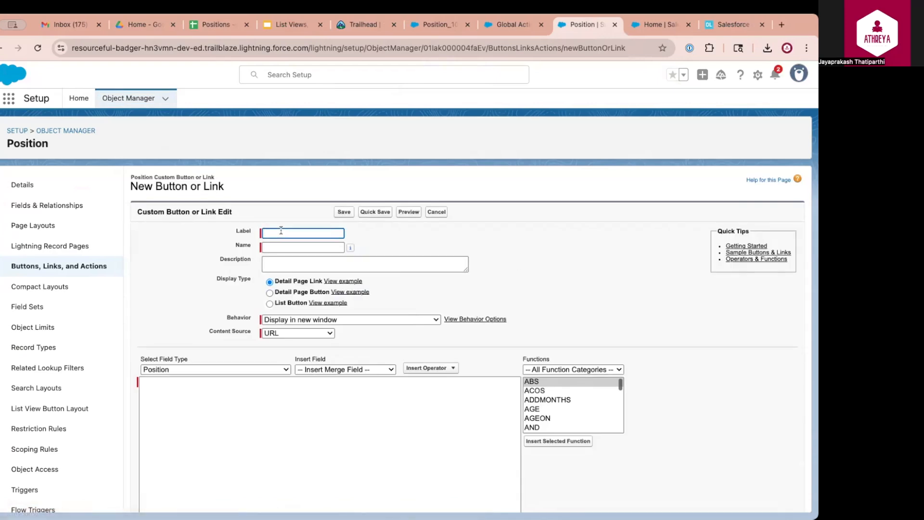
scroll("down", 3)
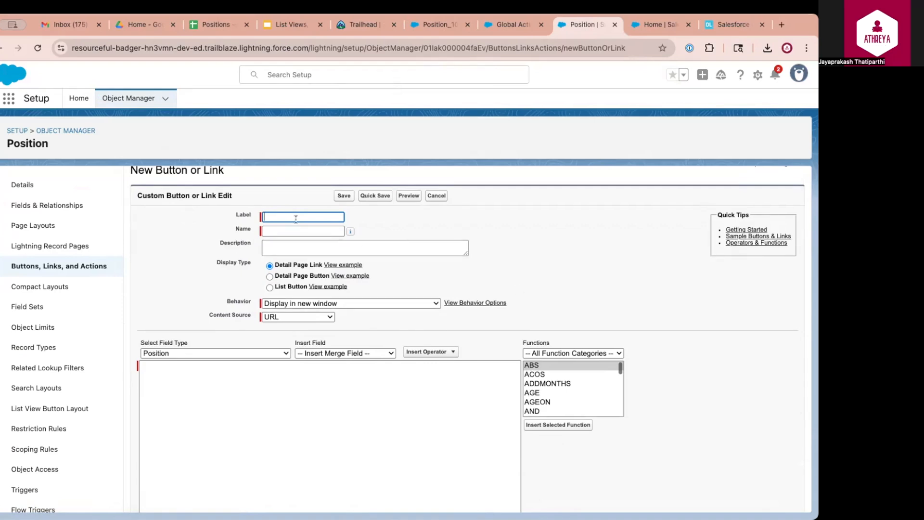
type("Back")
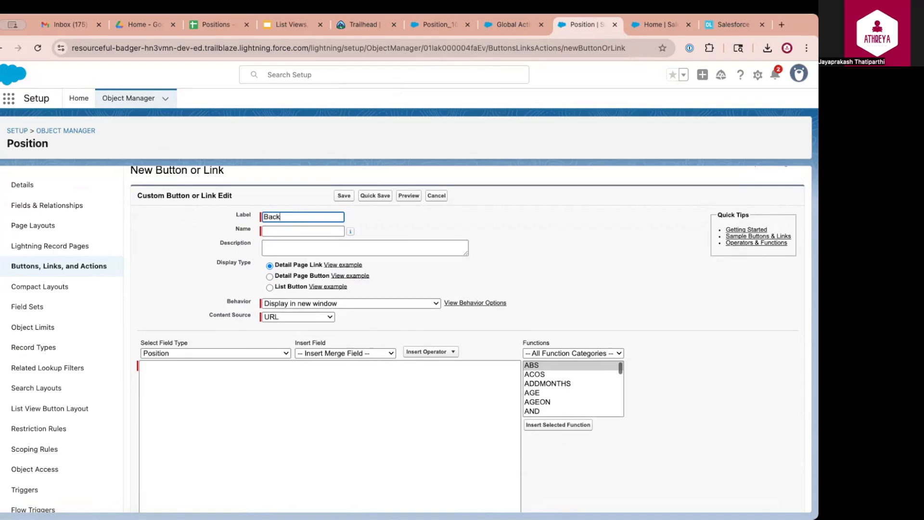
type("Background Check")
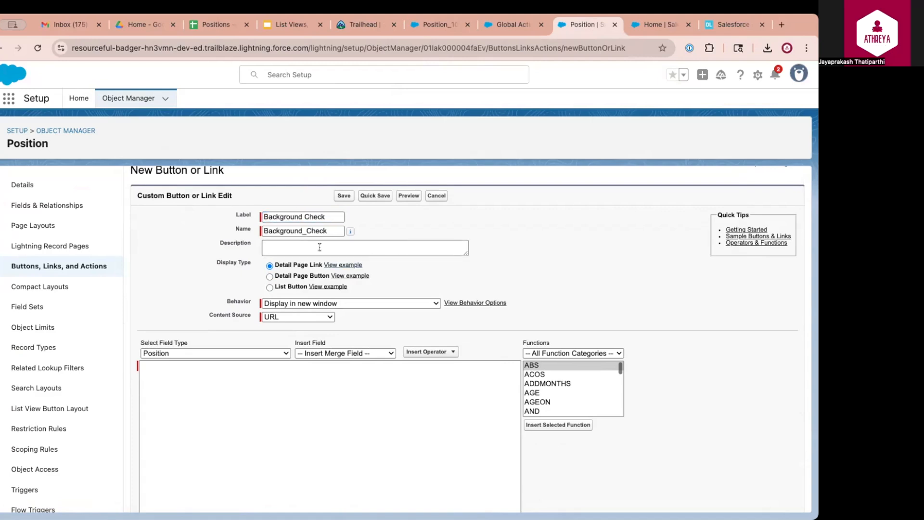
type("In")
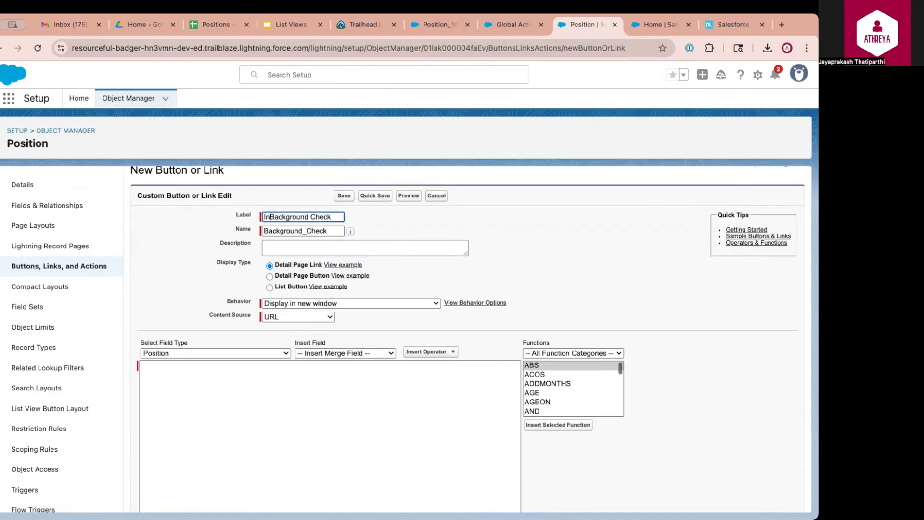
type("Initiate")
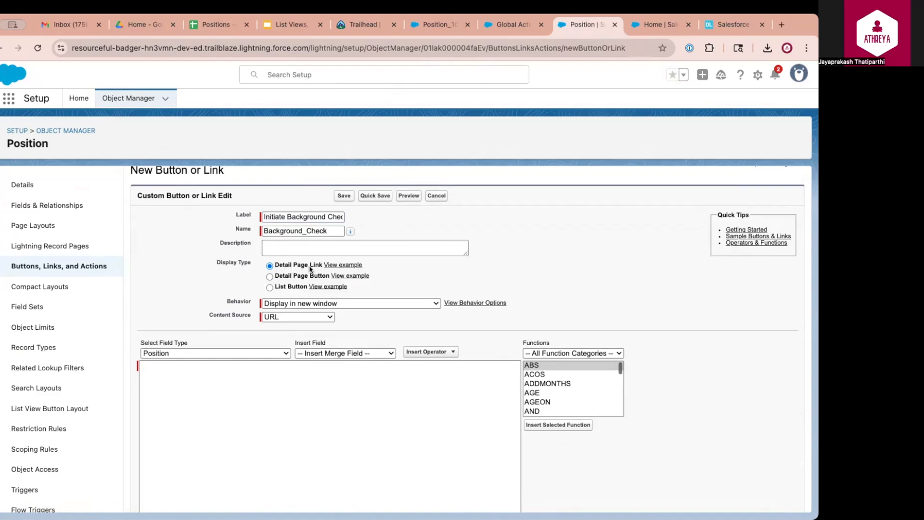
mouse_move(308, 283)
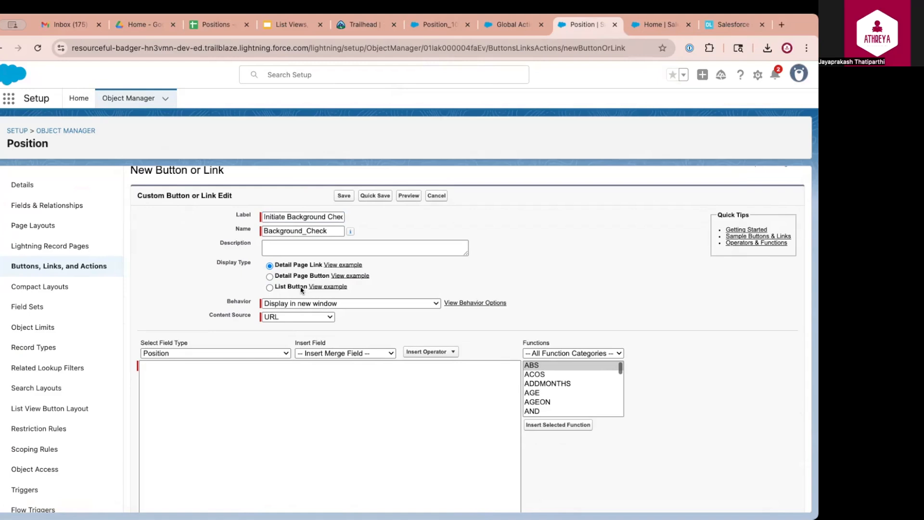
mouse_move(299, 289)
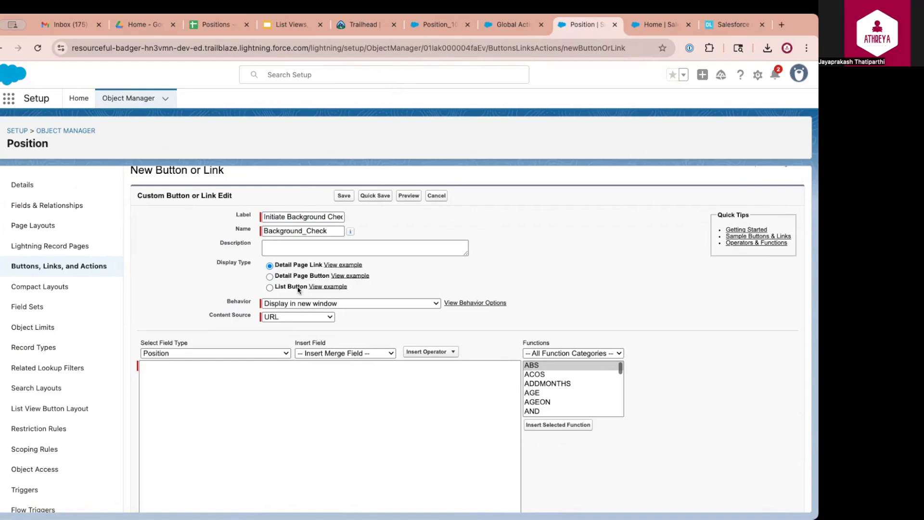
mouse_move(294, 276)
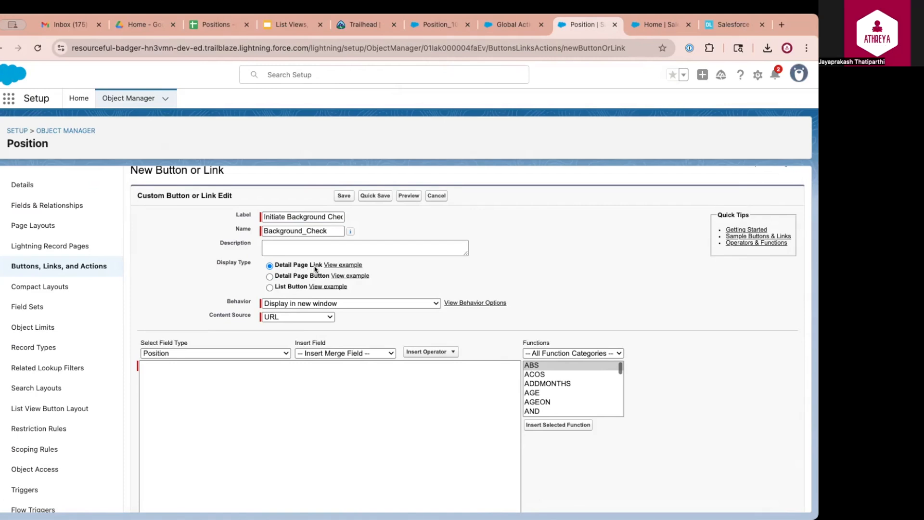
mouse_move(296, 279)
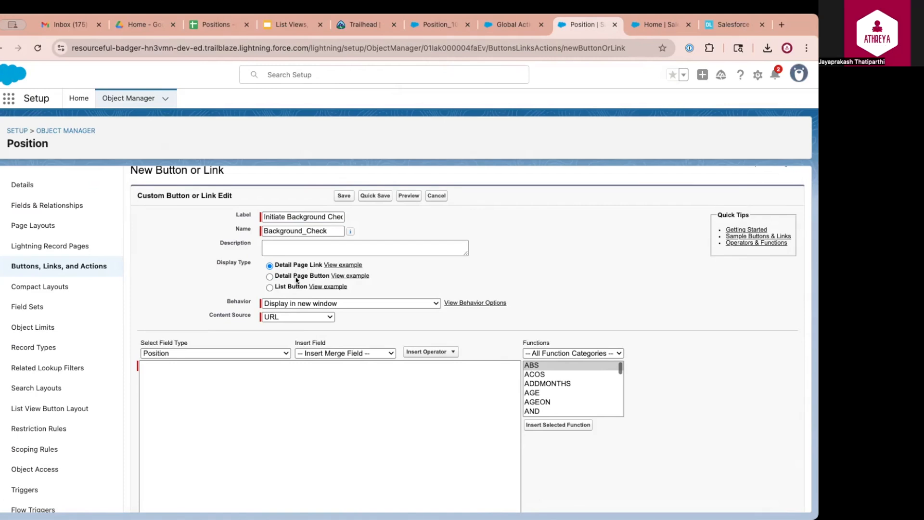